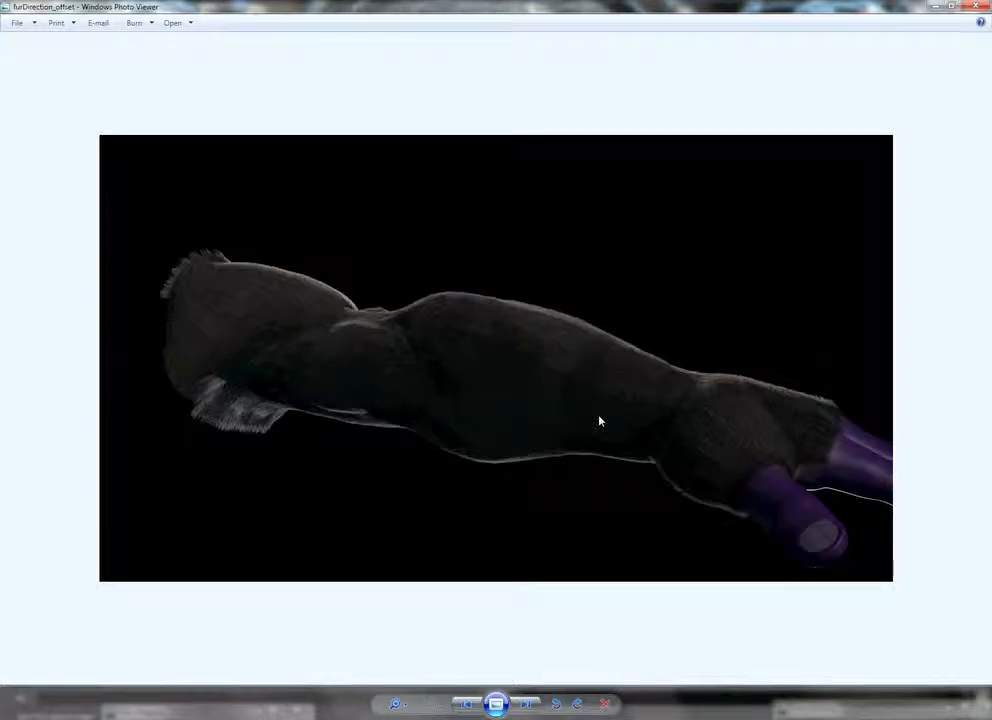
Close the dark furDirection_offset render preview in Windows Photo Viewer and return to Maya.
left_click(528, 702)
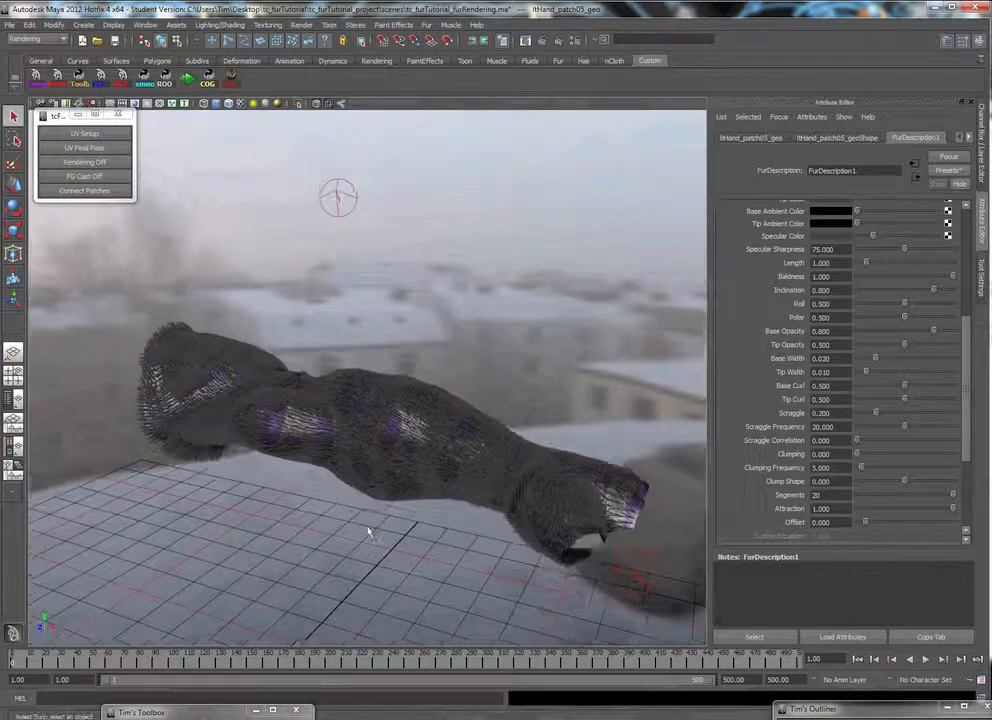
Open Fur Render Settings, keeping Calc. Area Values at Per Fur Description.
left_click(443, 25)
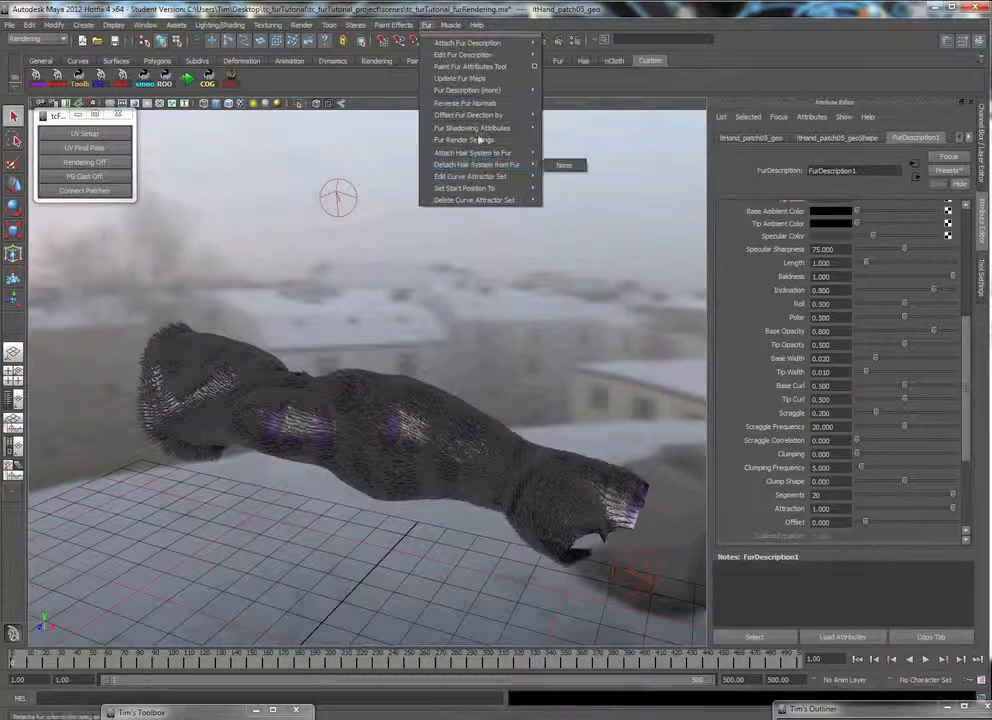
mouse_move(467, 140)
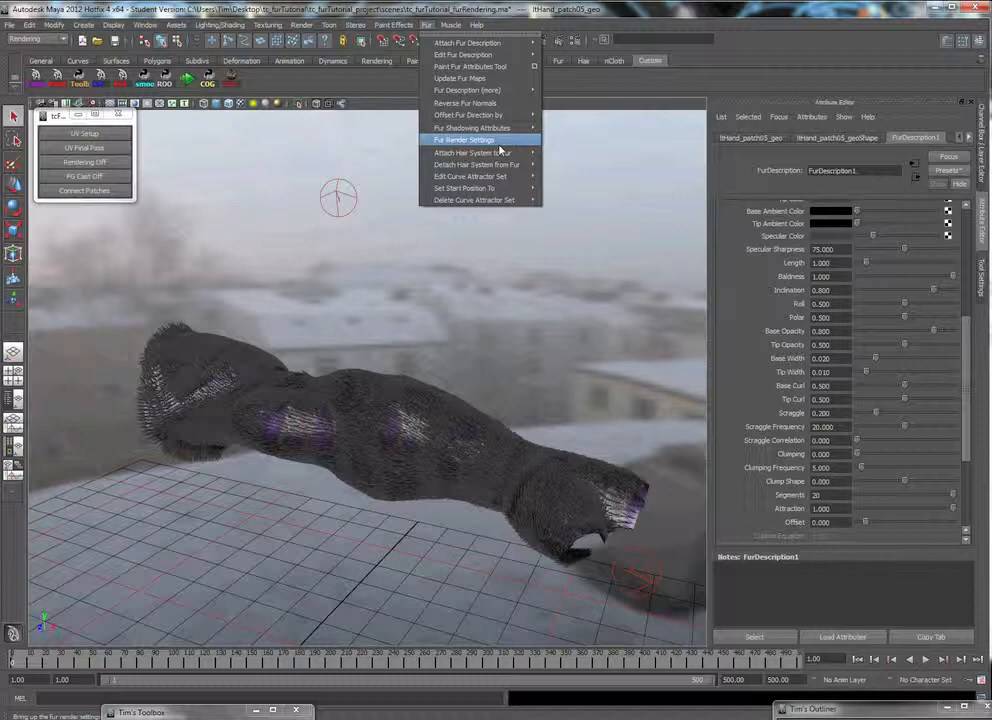
left_click(466, 140)
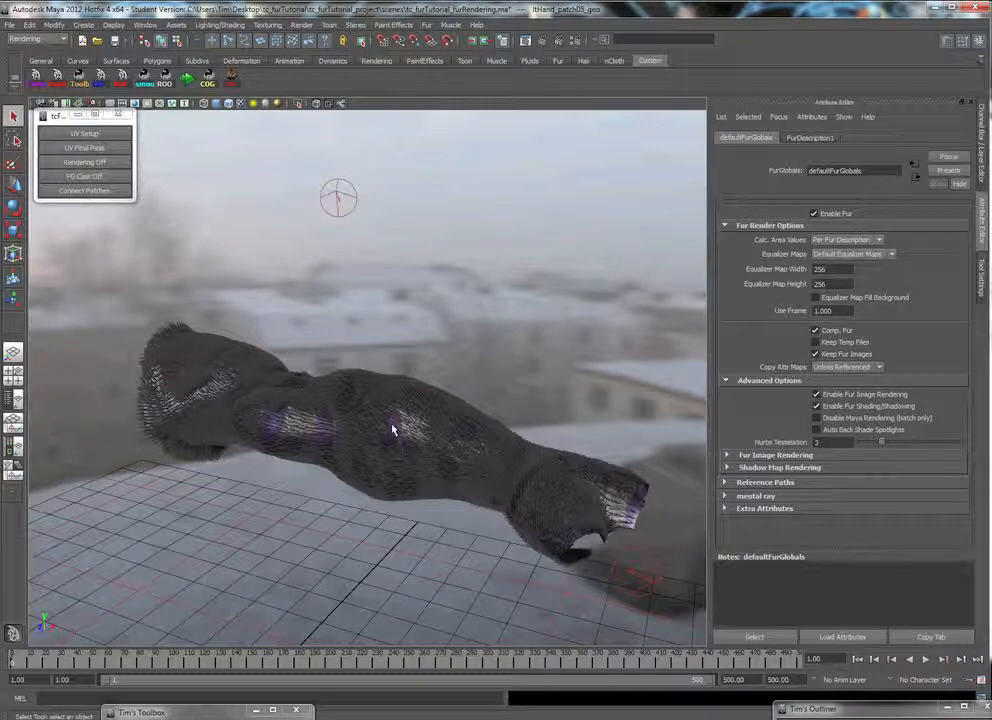
mouse_move(487, 416)
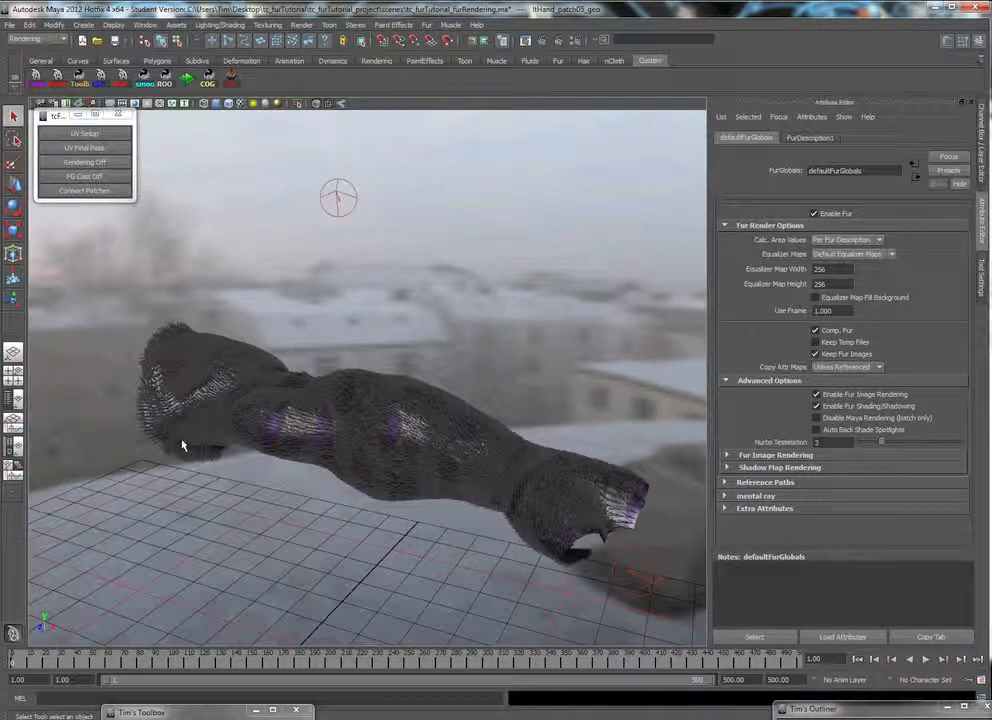
mouse_move(522, 420)
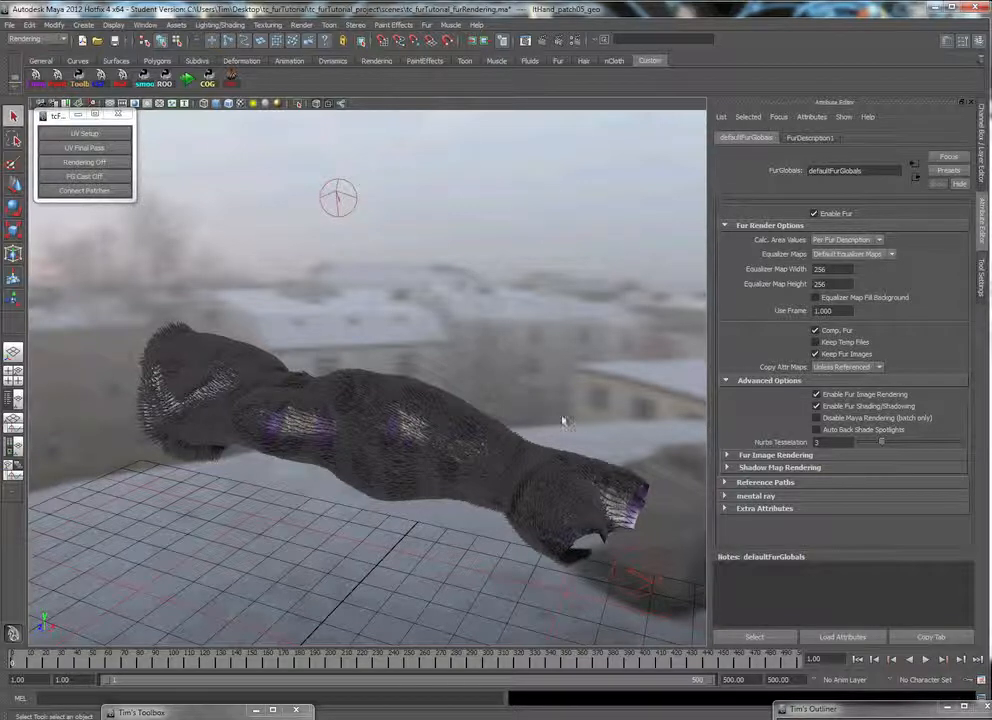
left_click(870, 240)
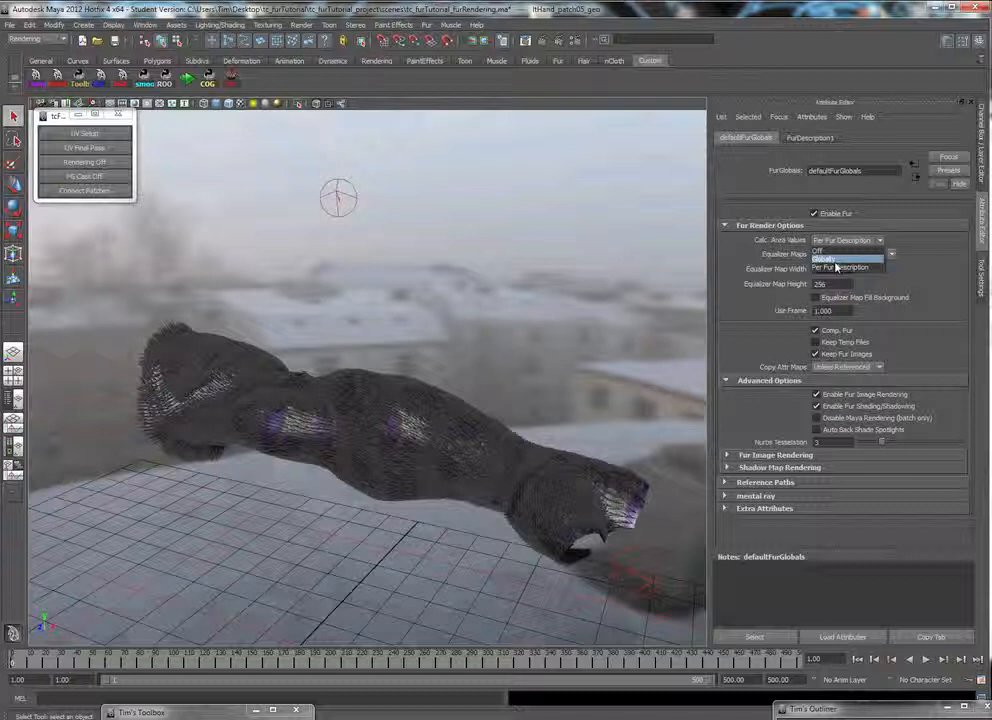
left_click(843, 262)
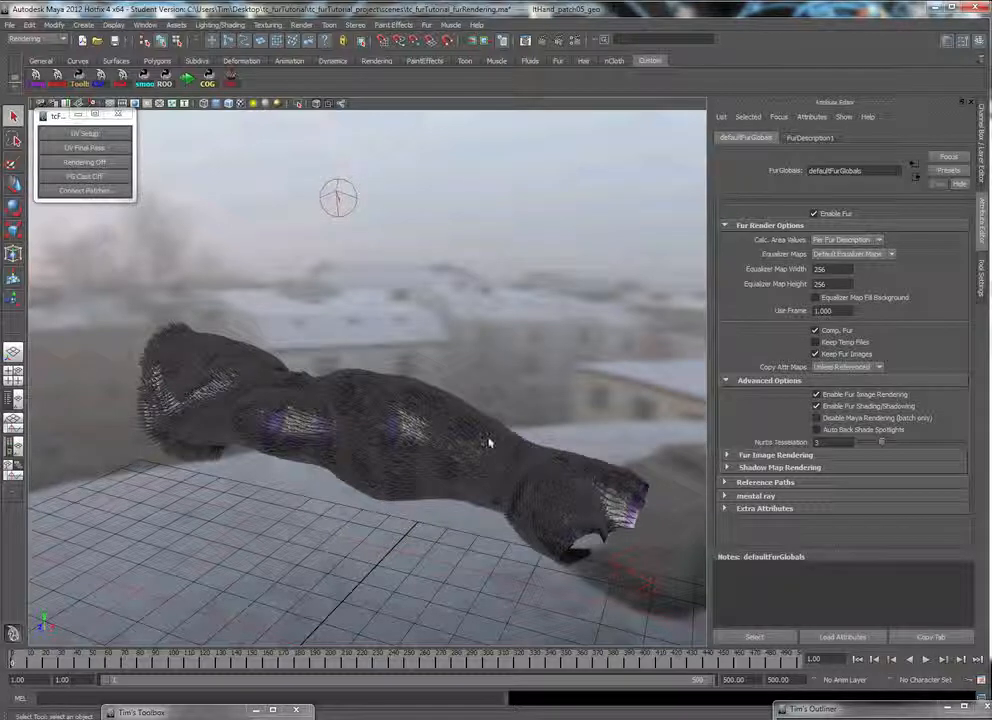
mouse_move(760, 308)
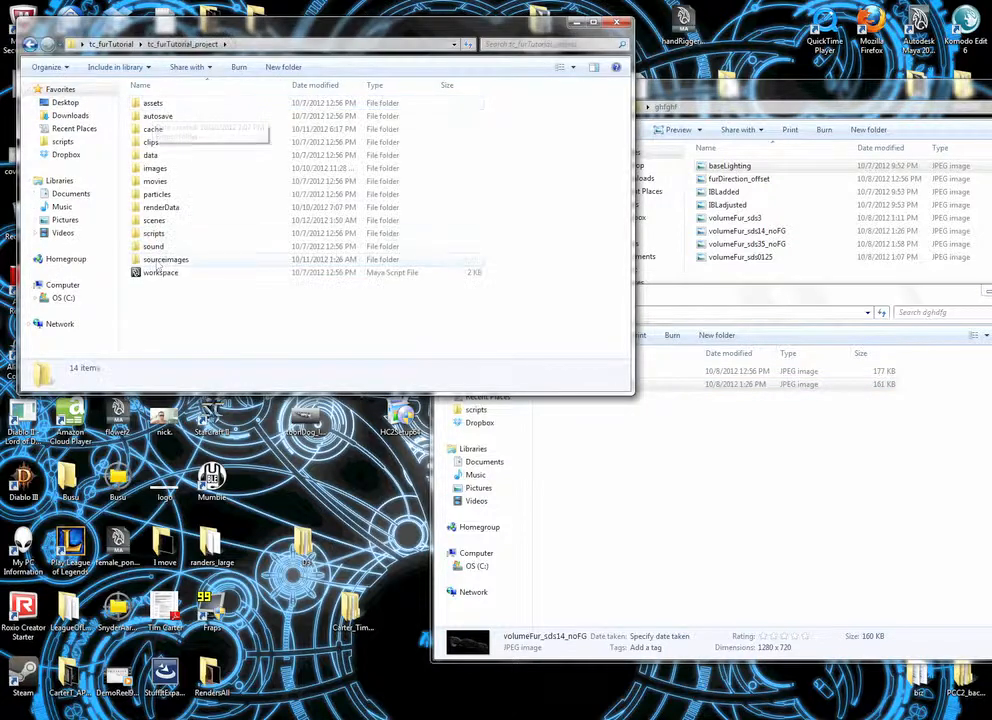
mouse_move(160, 207)
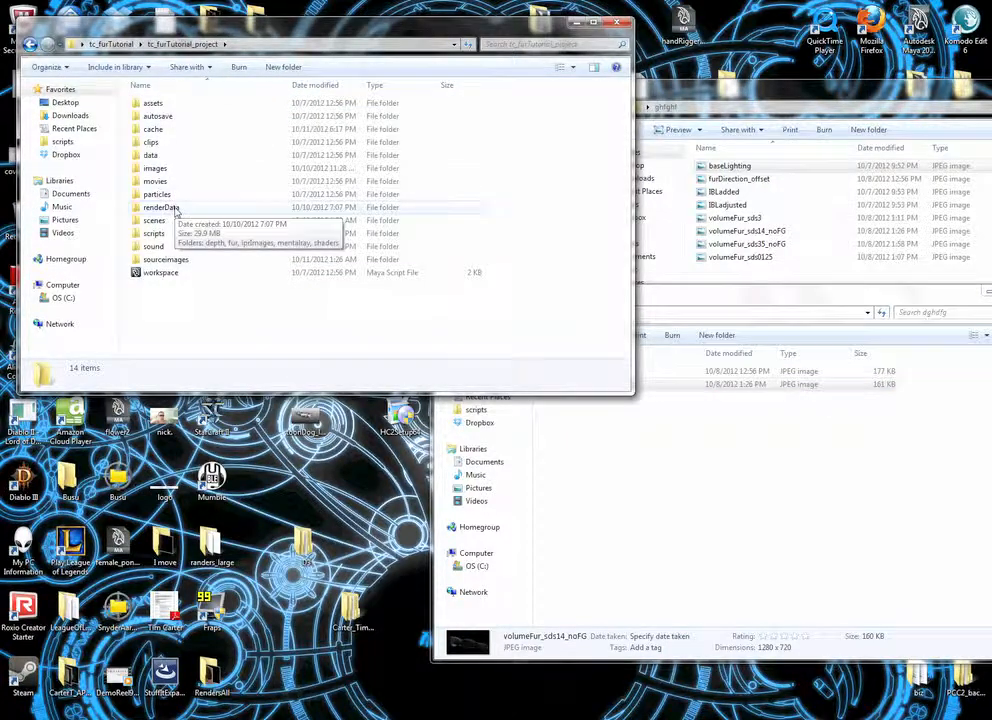
Browse renderData, then fur, then one of its fur map folders in Explorer.
double_click(160, 207)
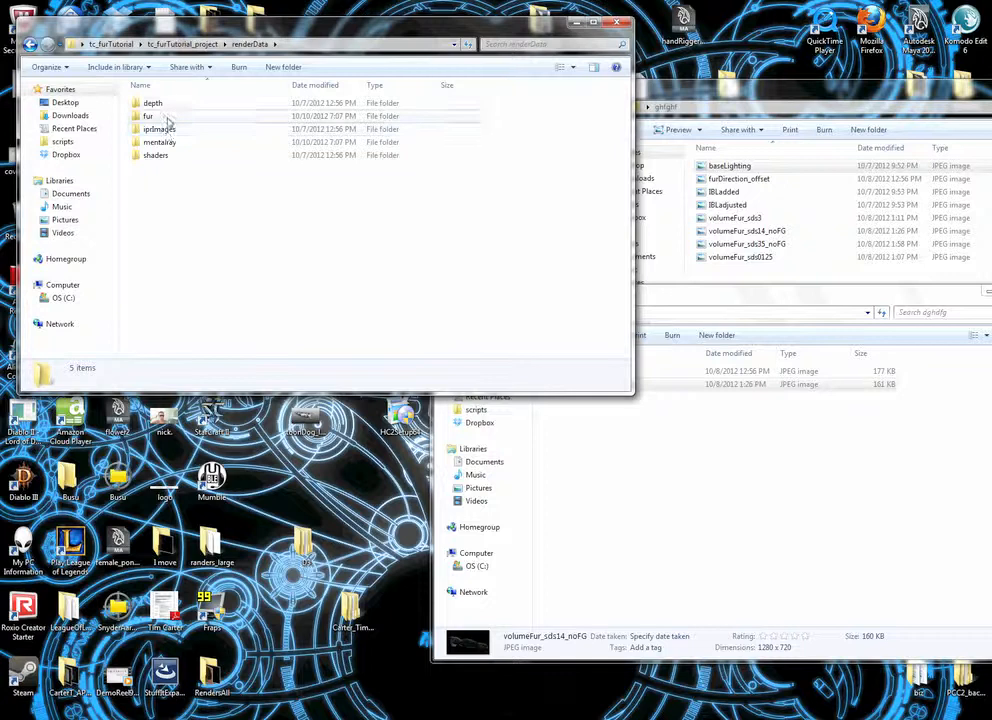
double_click(147, 116)
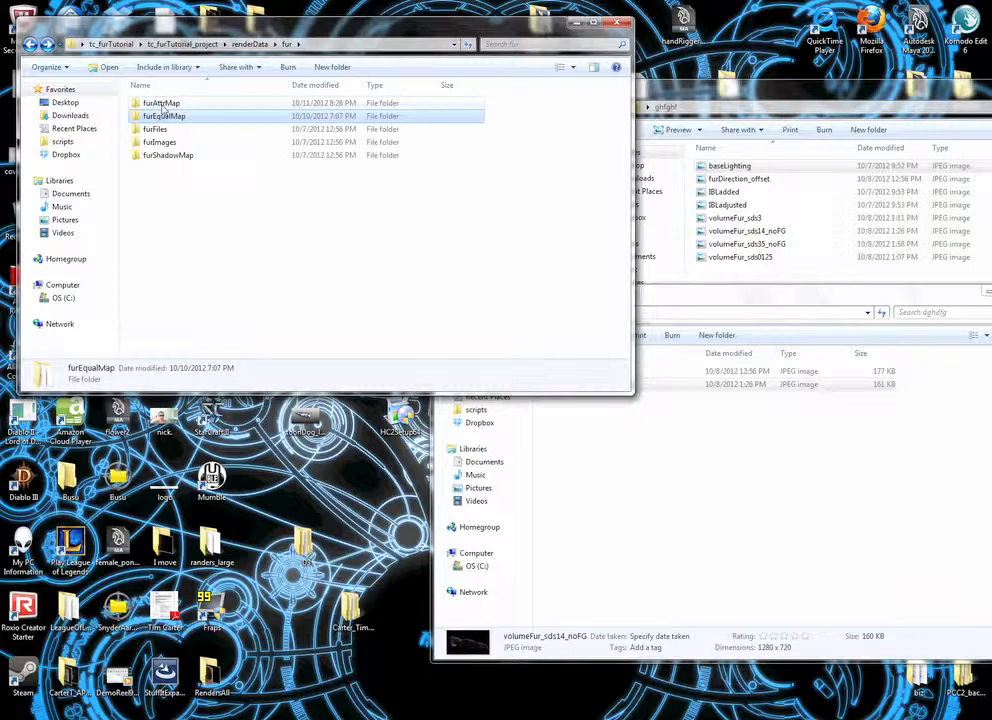
double_click(162, 102)
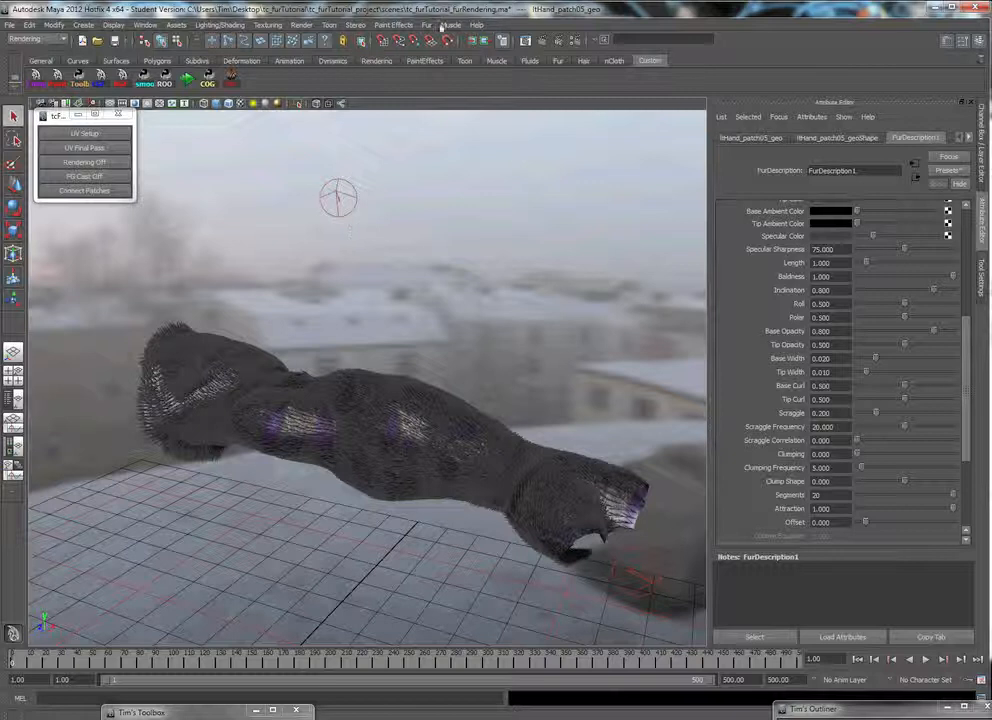
Reopen Fur Render Settings and check Comp. Fur, Keep Fur Images and Copy Attr Maps.
left_click(435, 25)
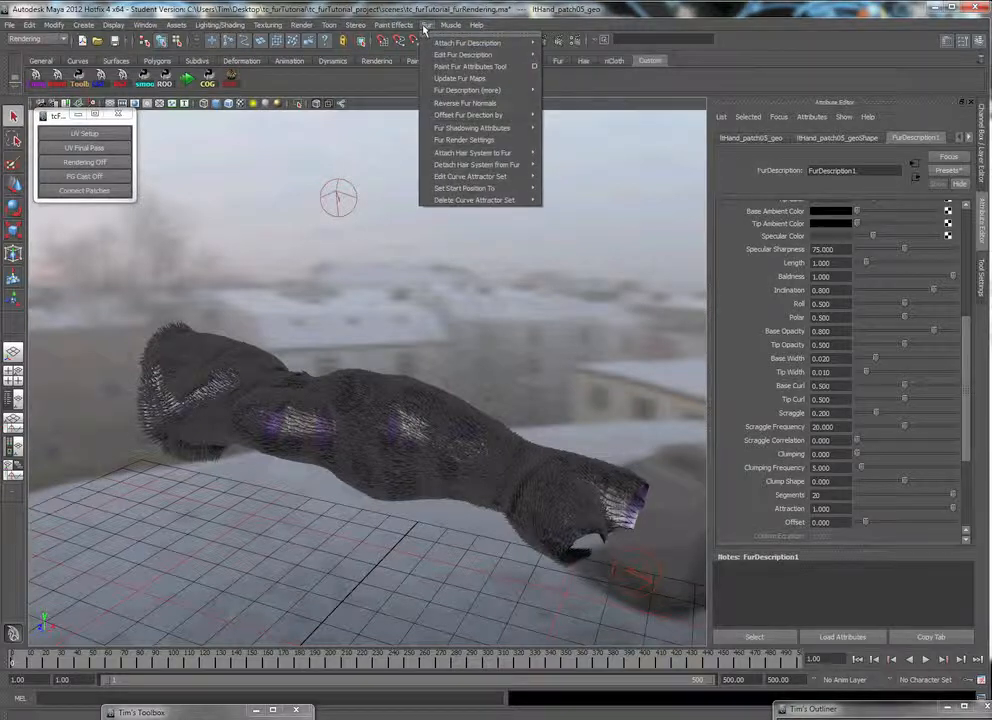
mouse_move(463, 140)
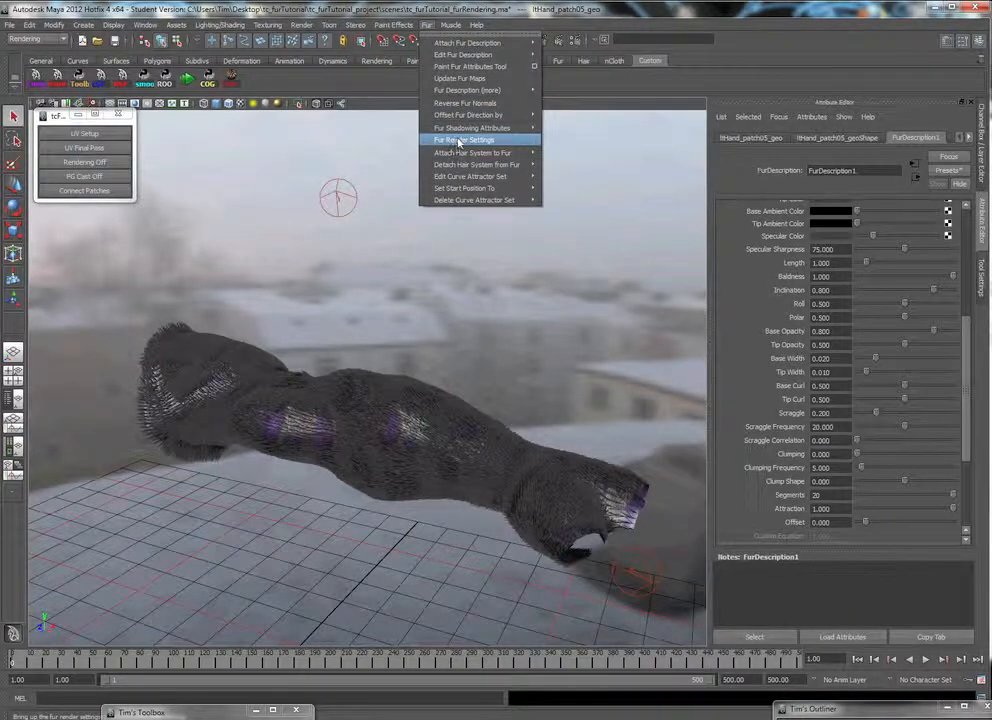
left_click(464, 140)
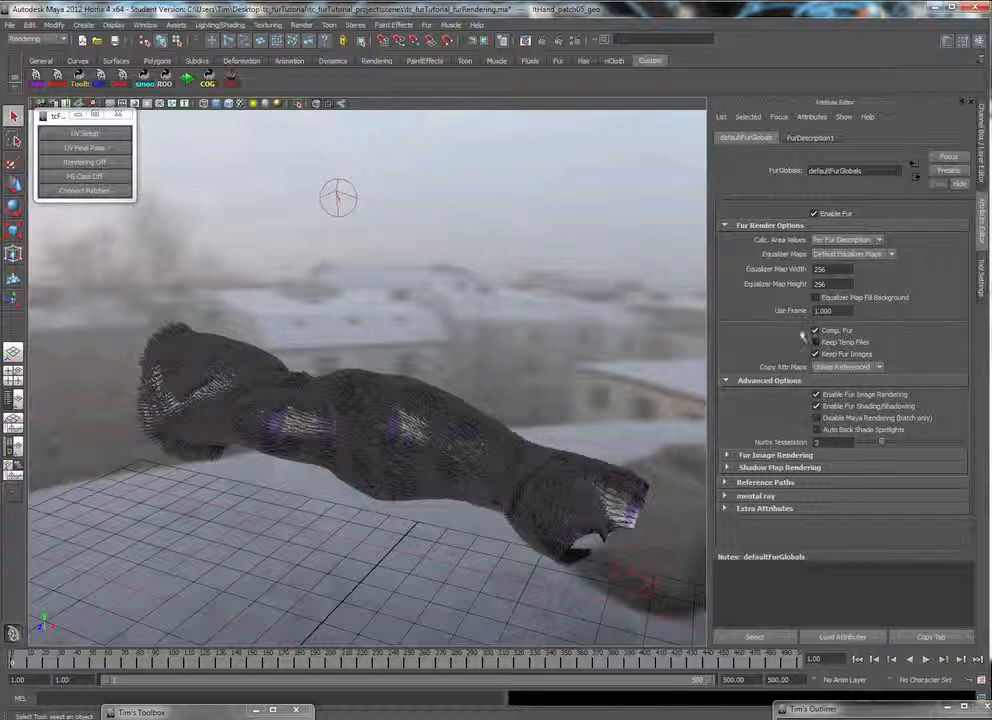
left_click(813, 330)
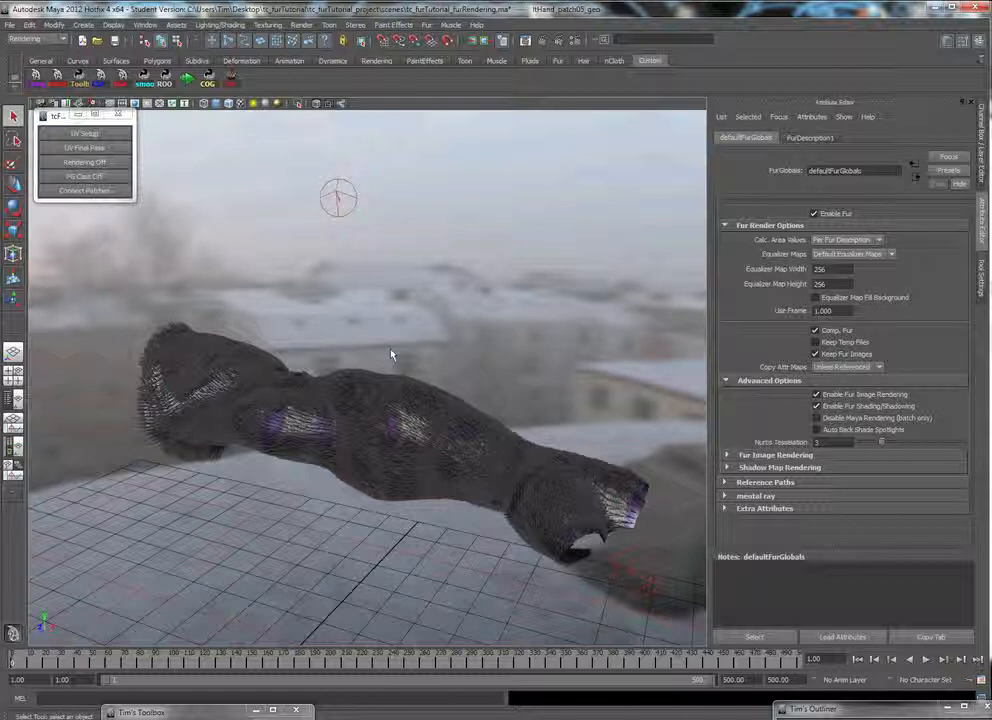
mouse_move(438, 360)
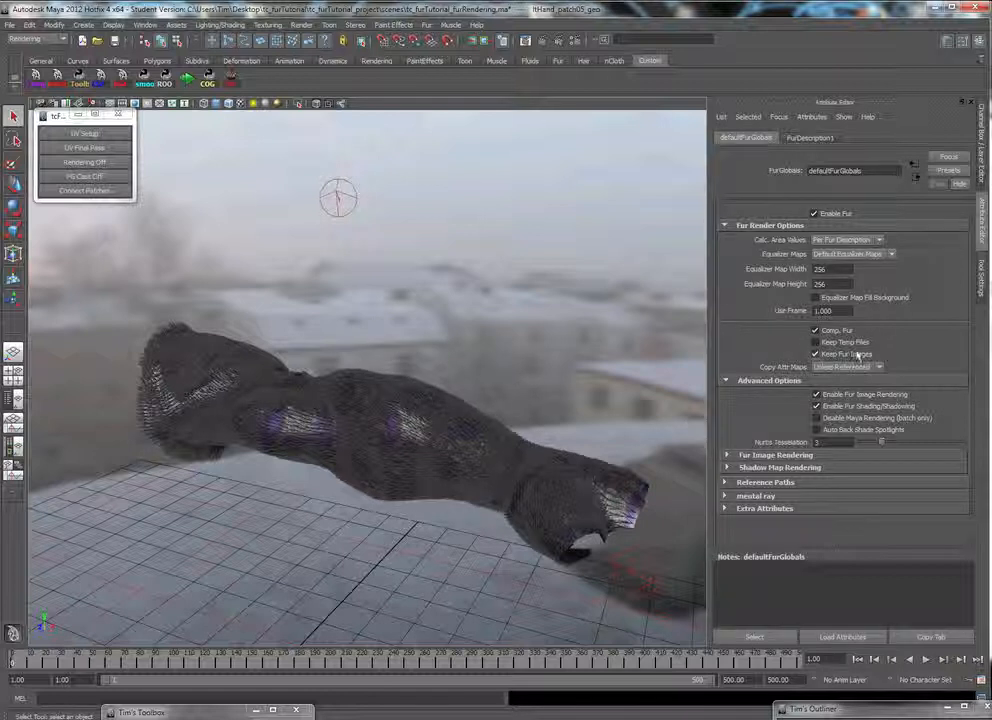
left_click(811, 342)
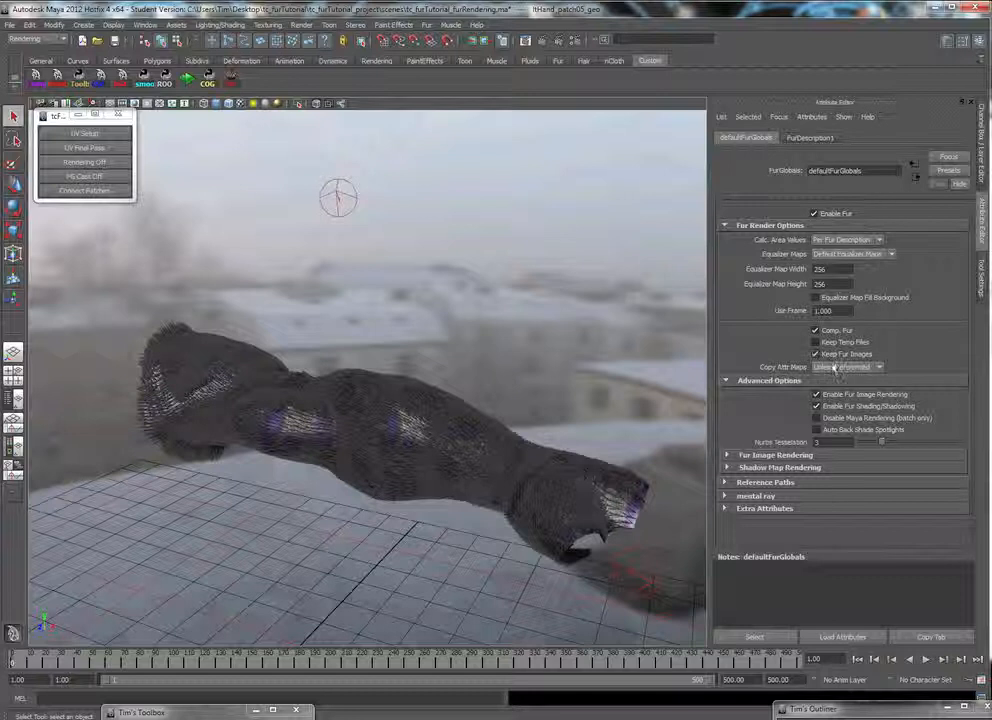
left_click(810, 330)
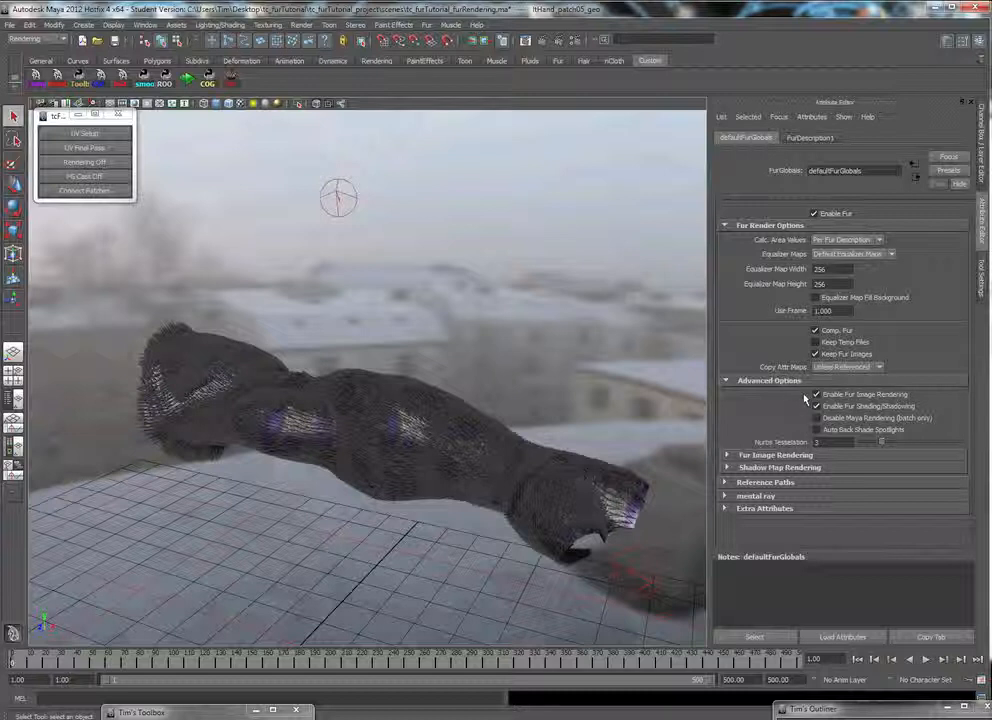
Expand and collapse Reference Paths in defaultFurGlobals, then expand the mental ray section.
left_click(757, 482)
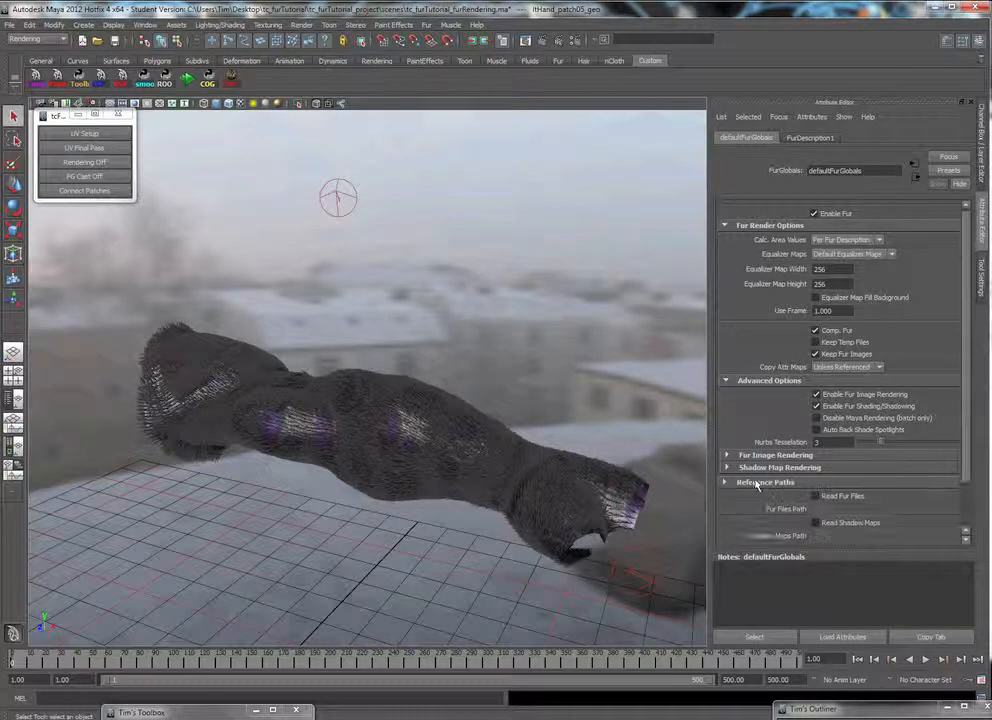
scroll("down", 3)
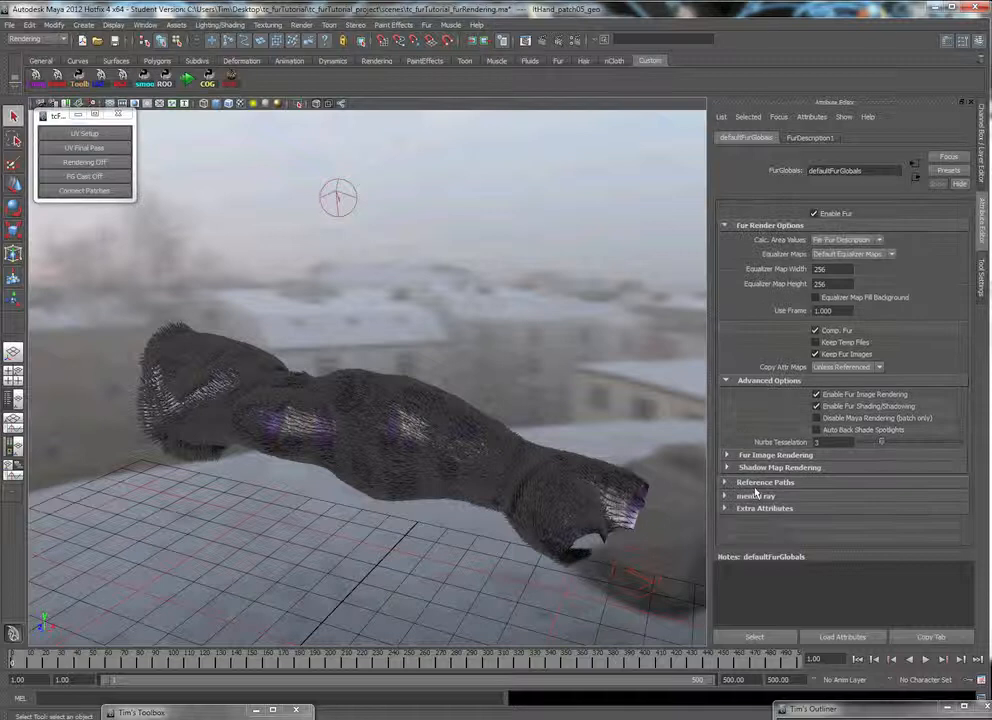
left_click(751, 495)
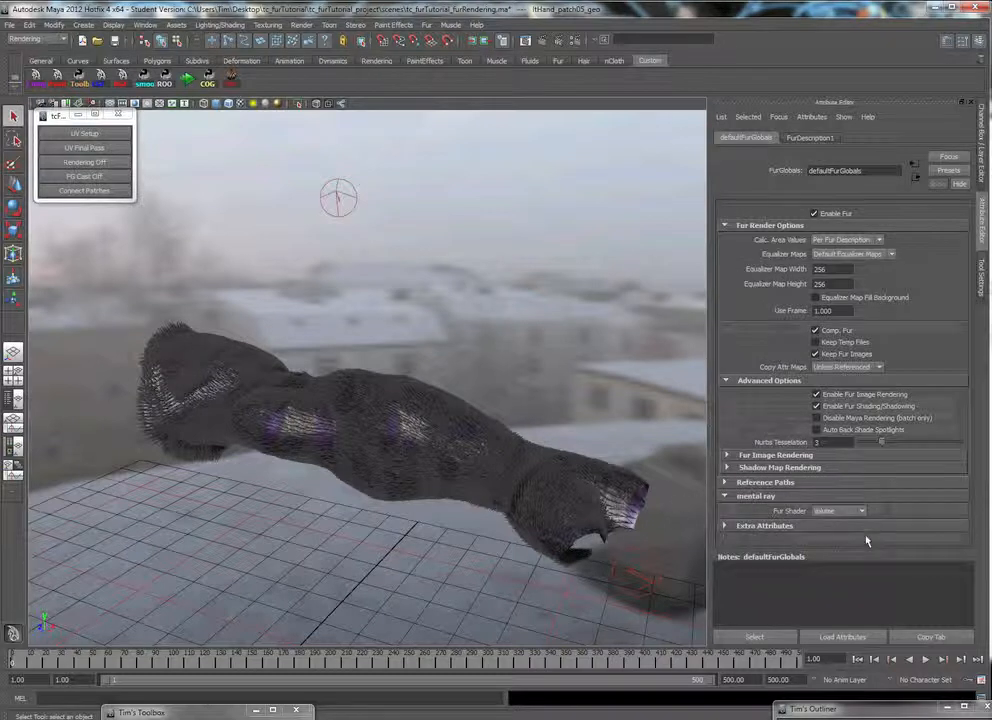
left_click(838, 510)
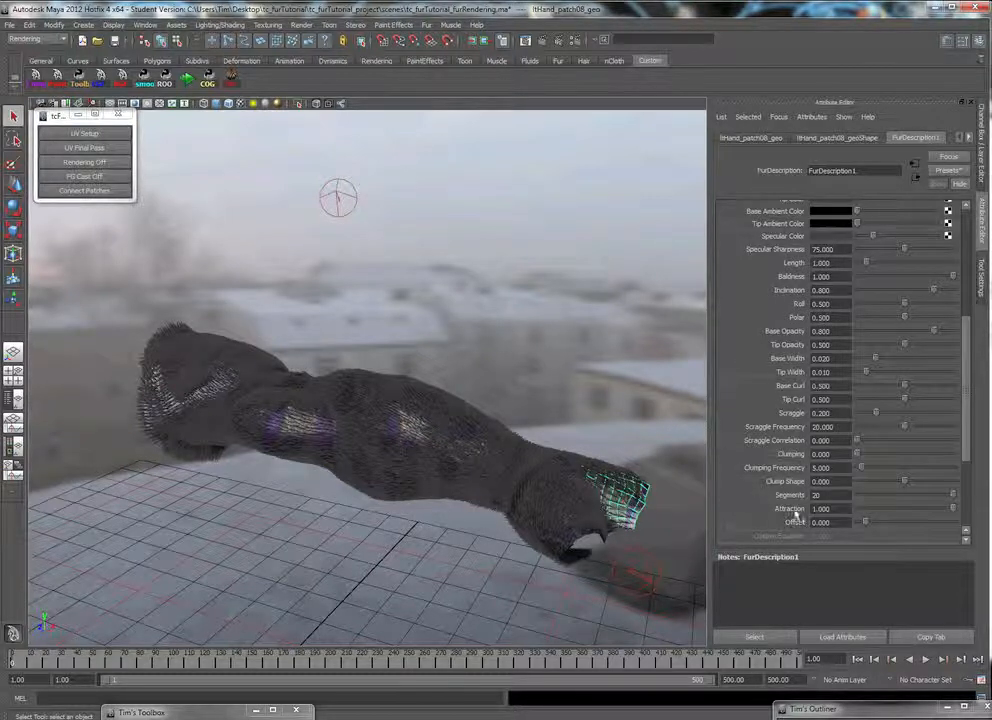
scroll("down", 3)
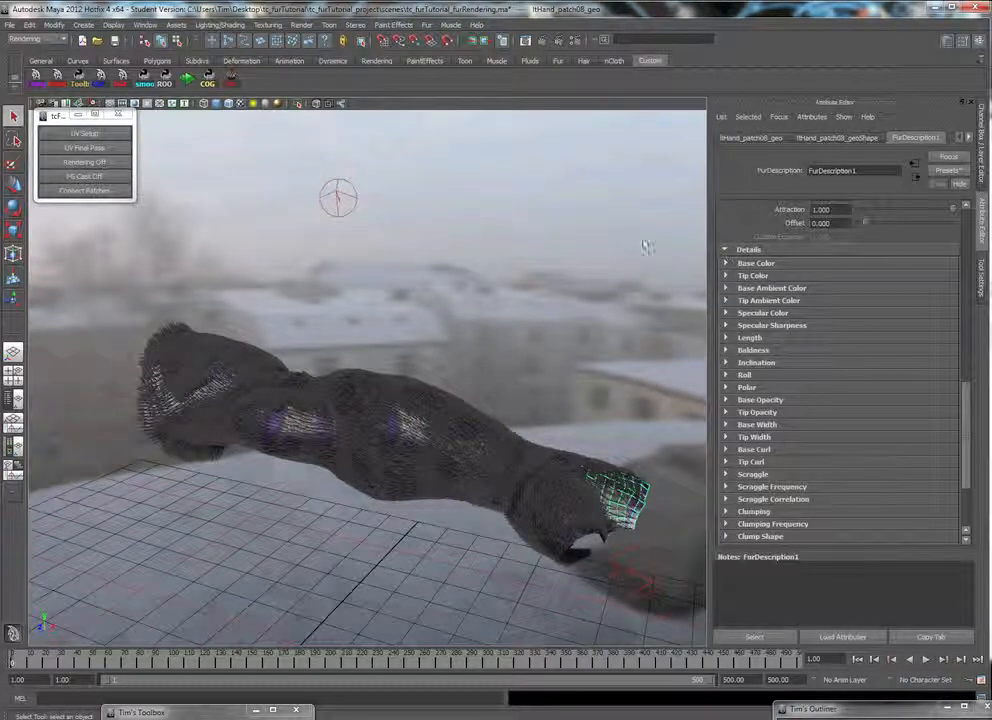
mouse_move(225, 345)
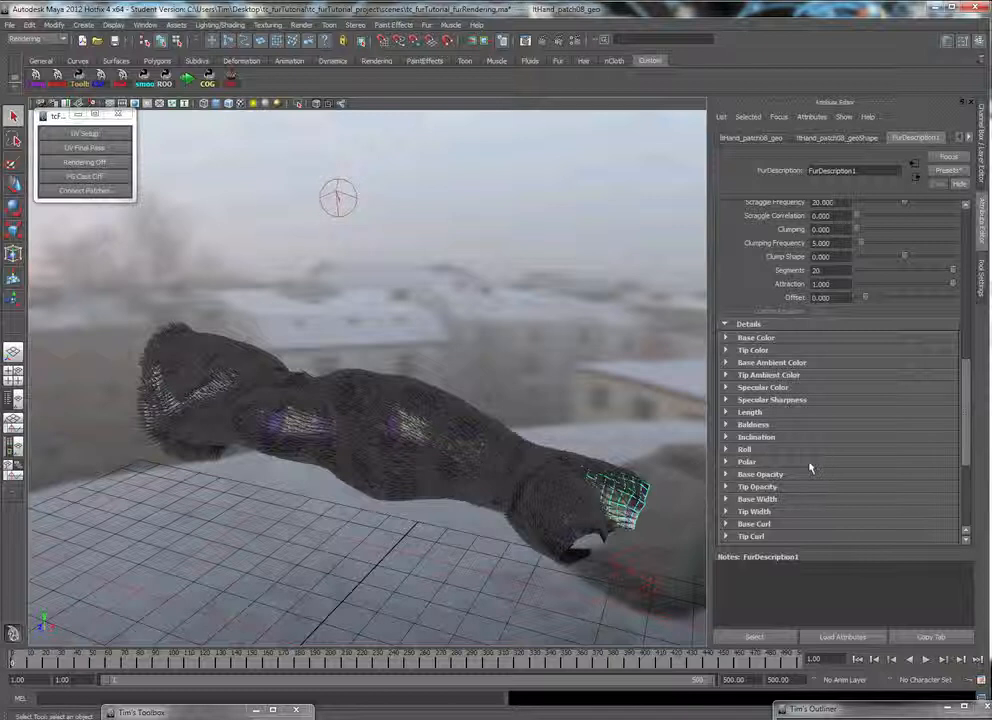
scroll("down", 3)
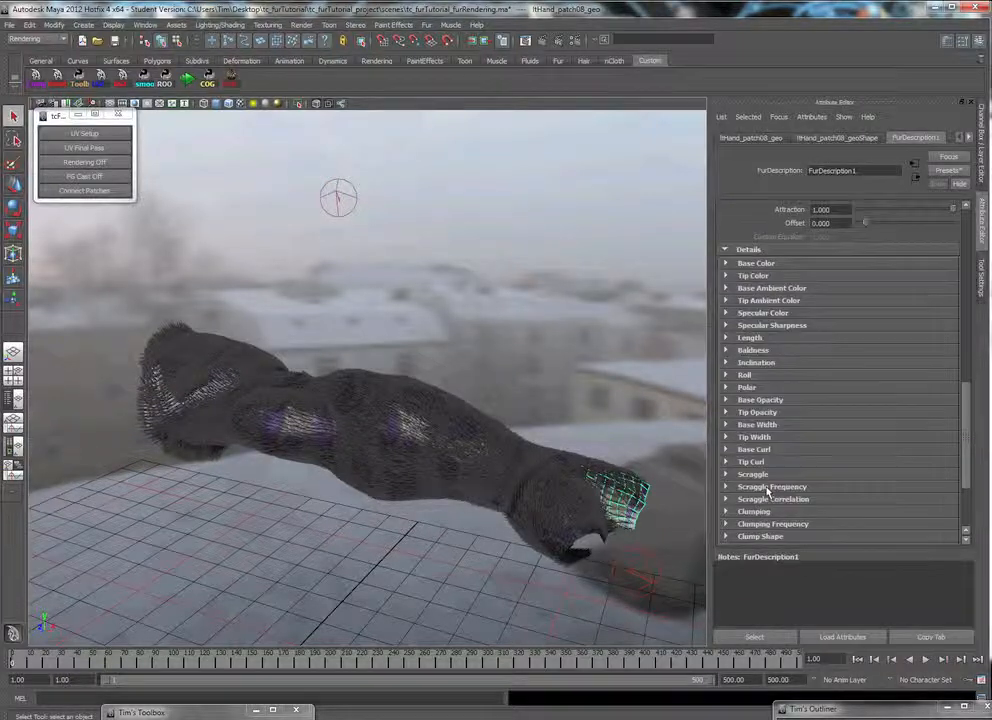
scroll("down", 3)
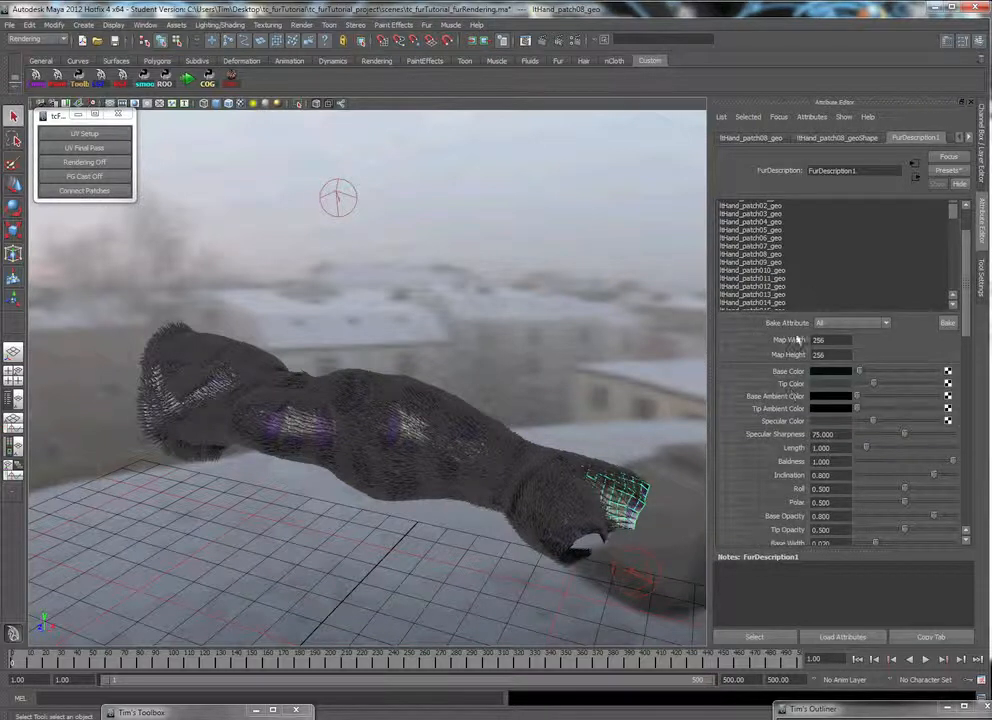
Set fur Length to 1.500 and Details > Length Noise Amplitude to 2.000.
scroll("down", 3)
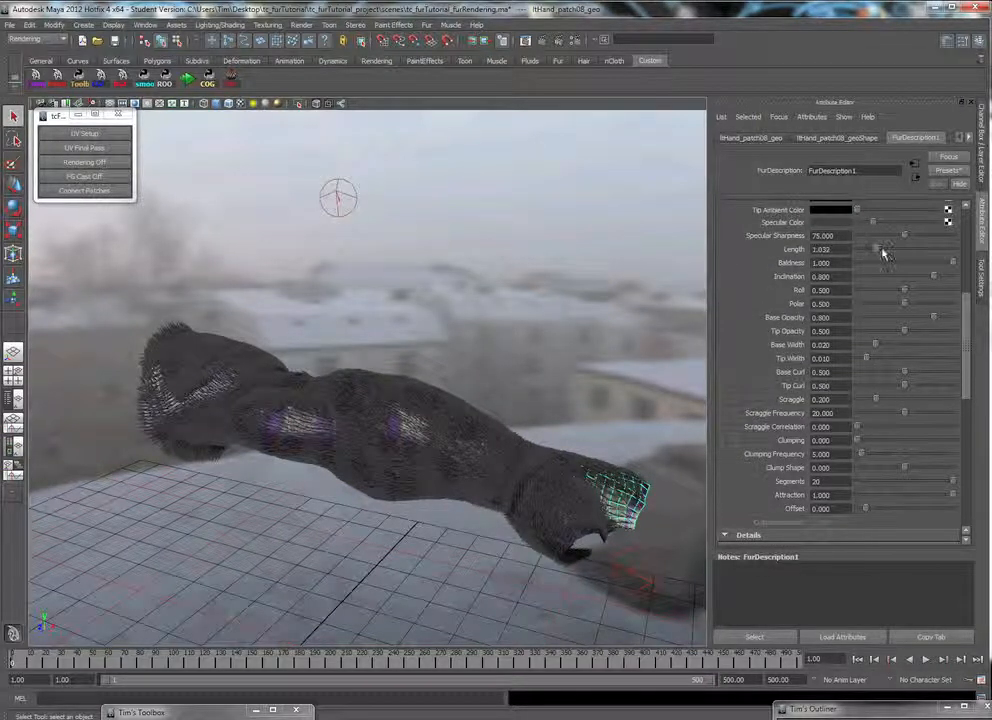
left_click_drag(890, 249, 905, 249)
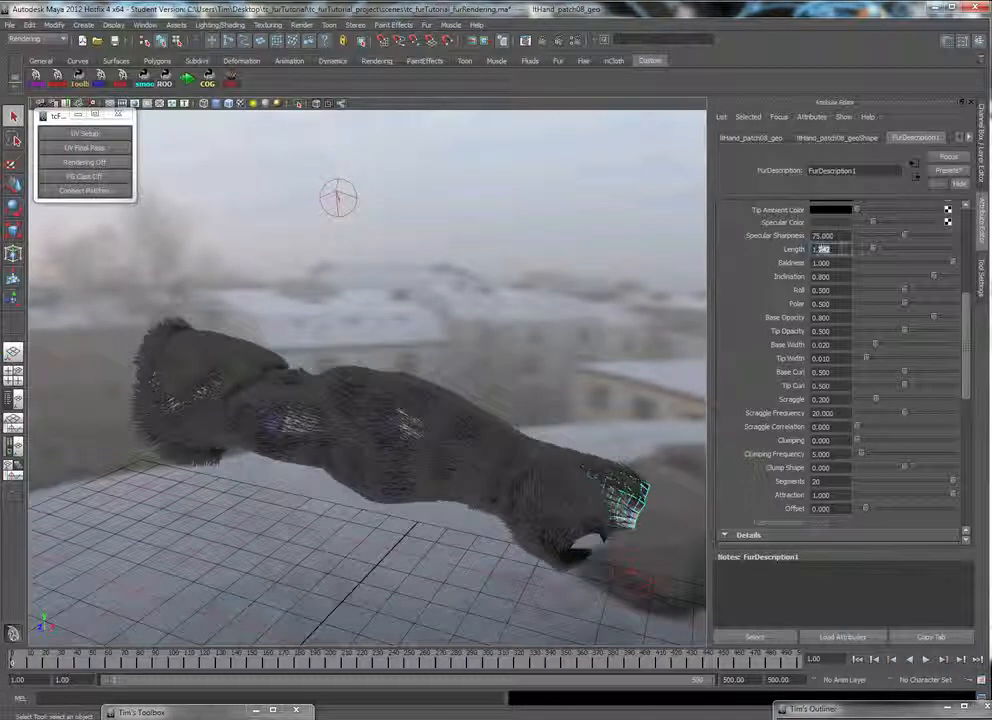
type("1.500")
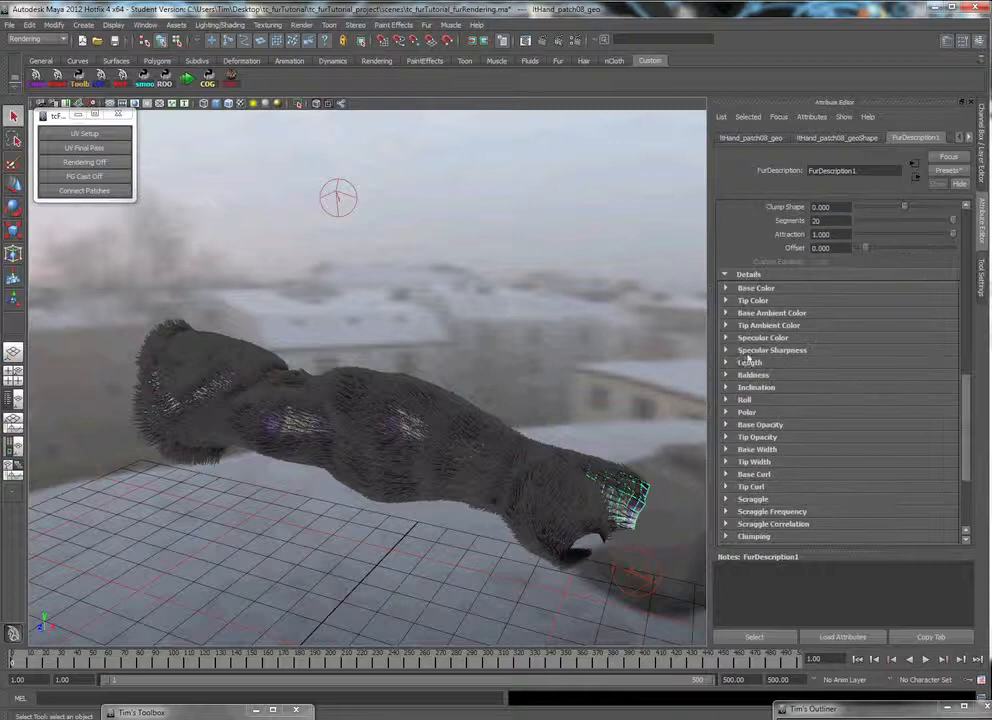
left_click(746, 362)
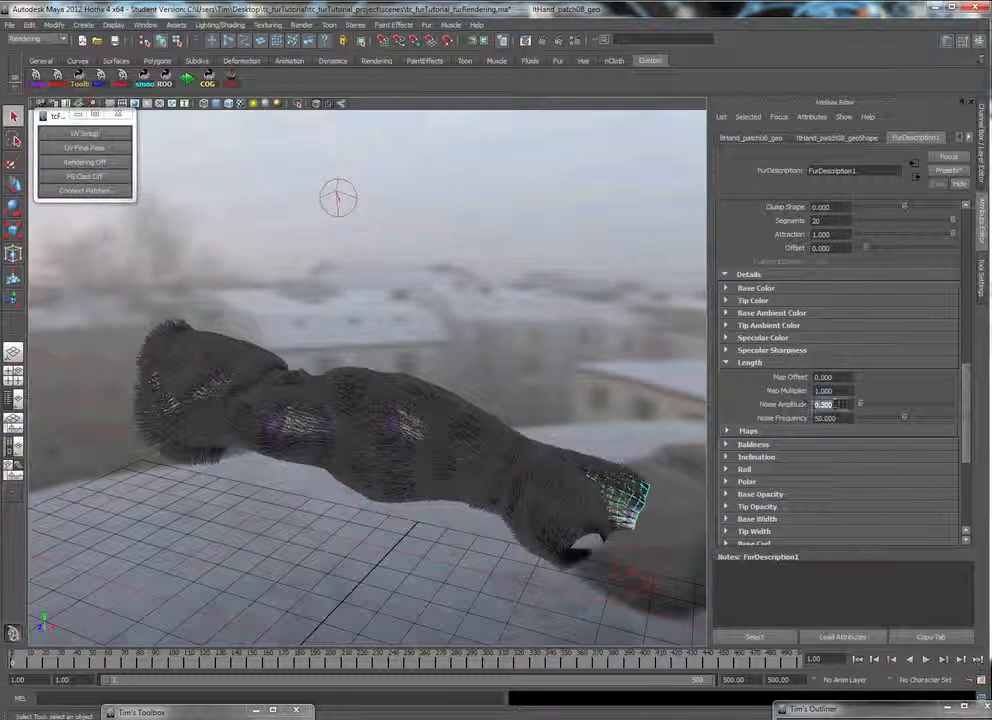
type("2.000")
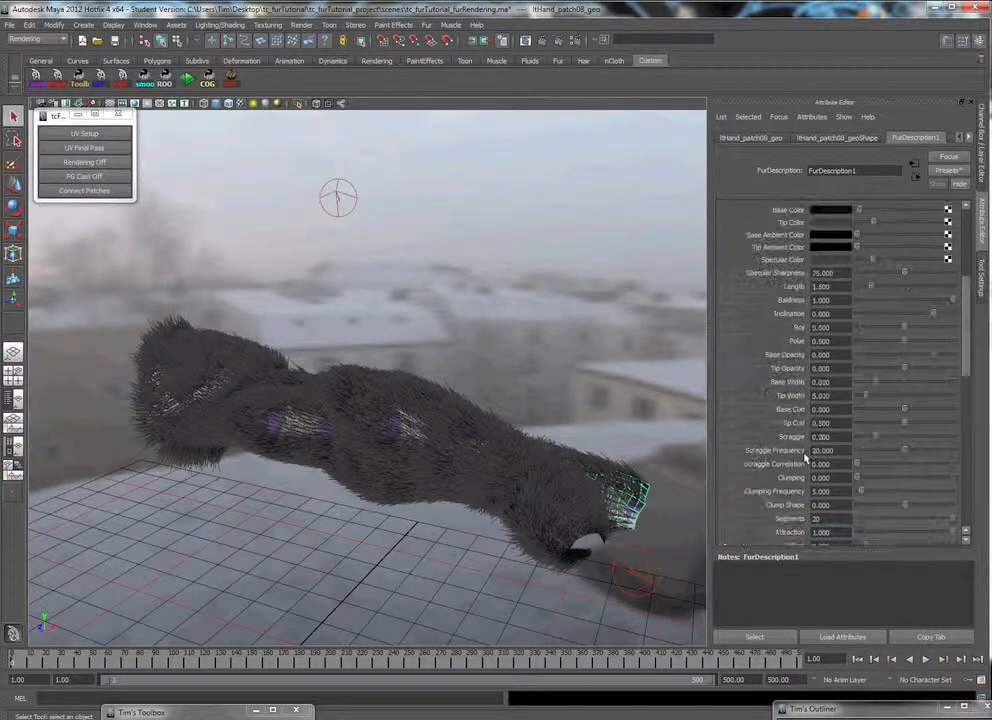
scroll("down", 3)
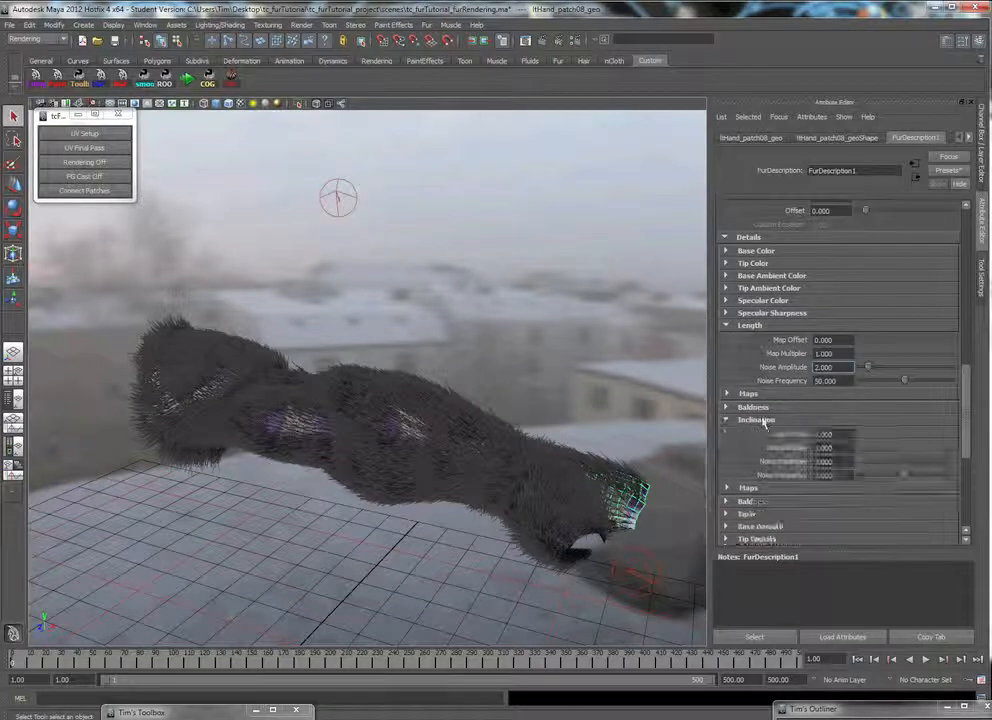
Set Inclination to 0.780, Polar to 0.490, Tip Opacity 0.400 and Tip Width 0.001.
scroll("down", 3)
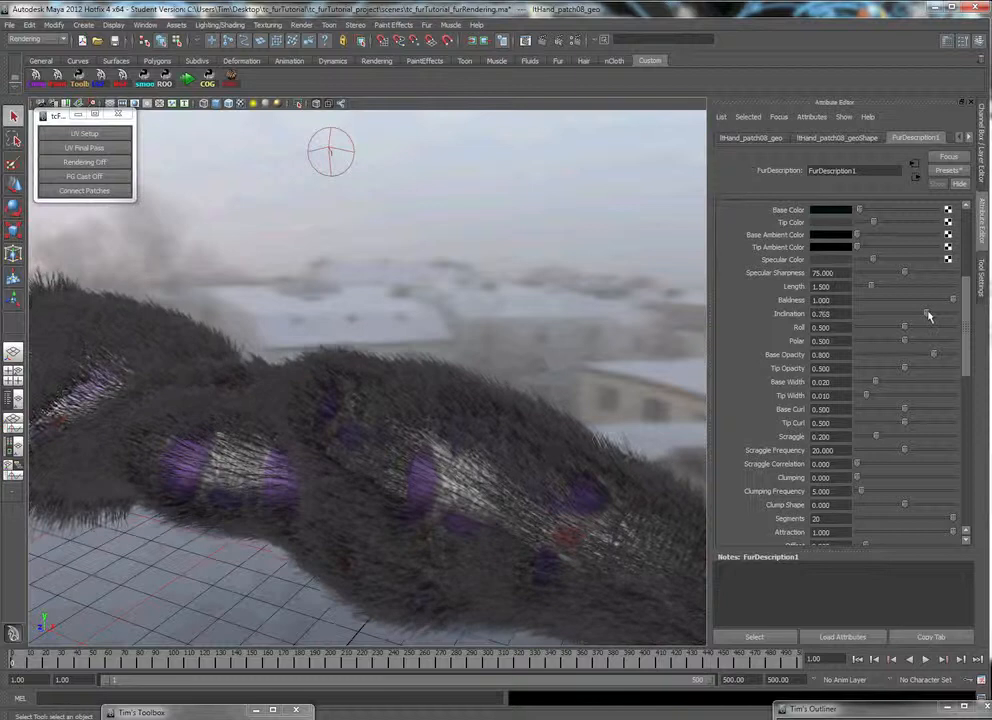
left_click_drag(905, 313, 900, 313)
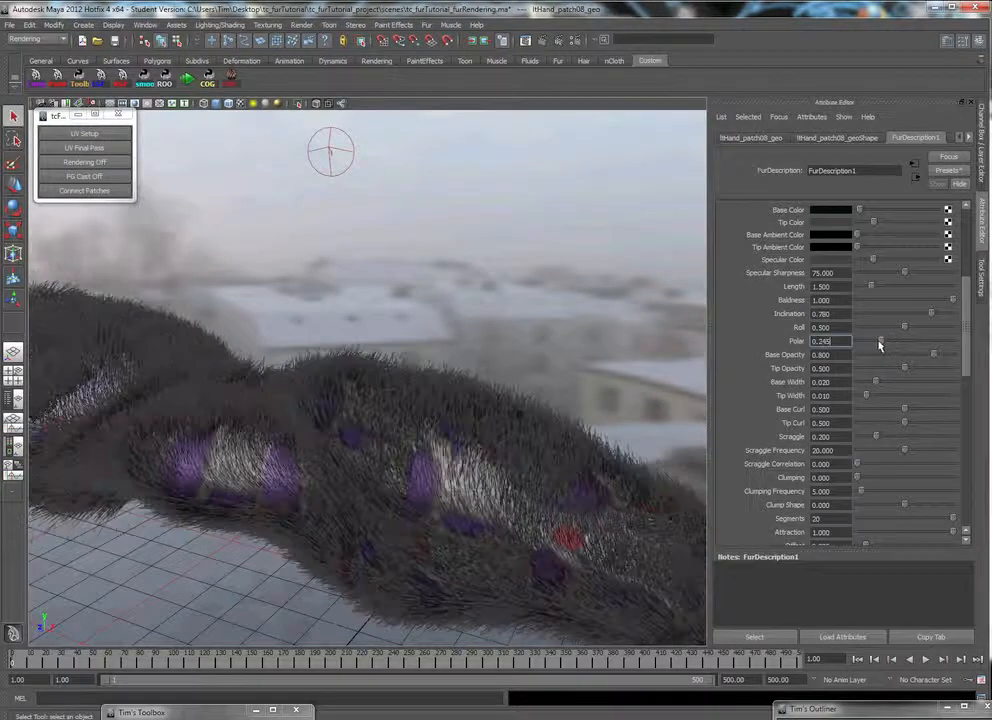
left_click_drag(878, 341, 900, 341)
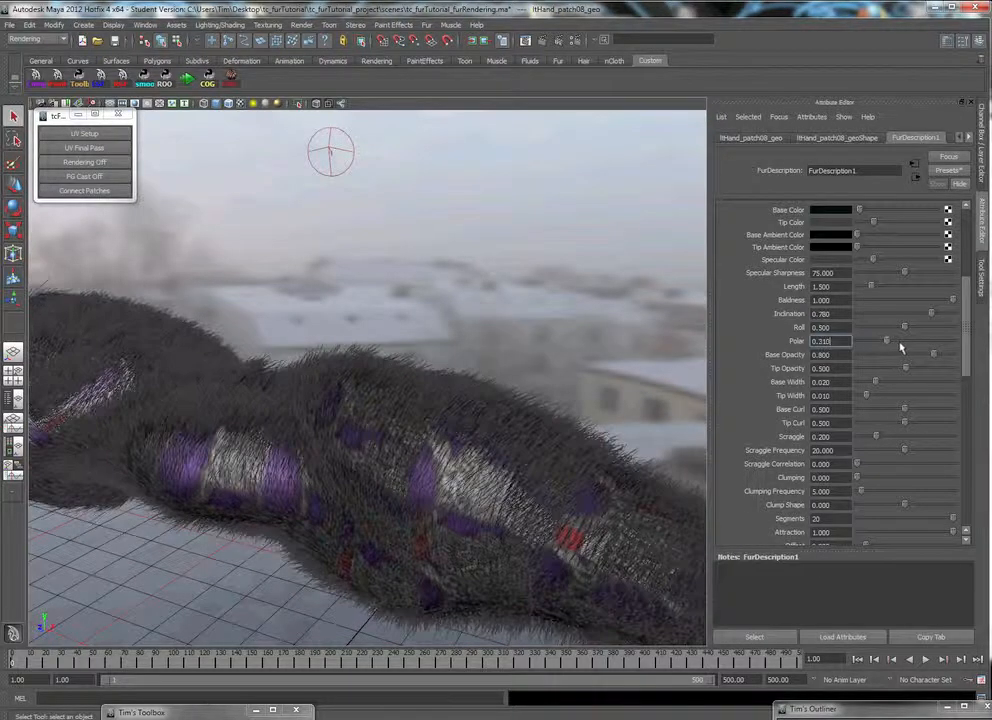
left_click_drag(885, 341, 905, 341)
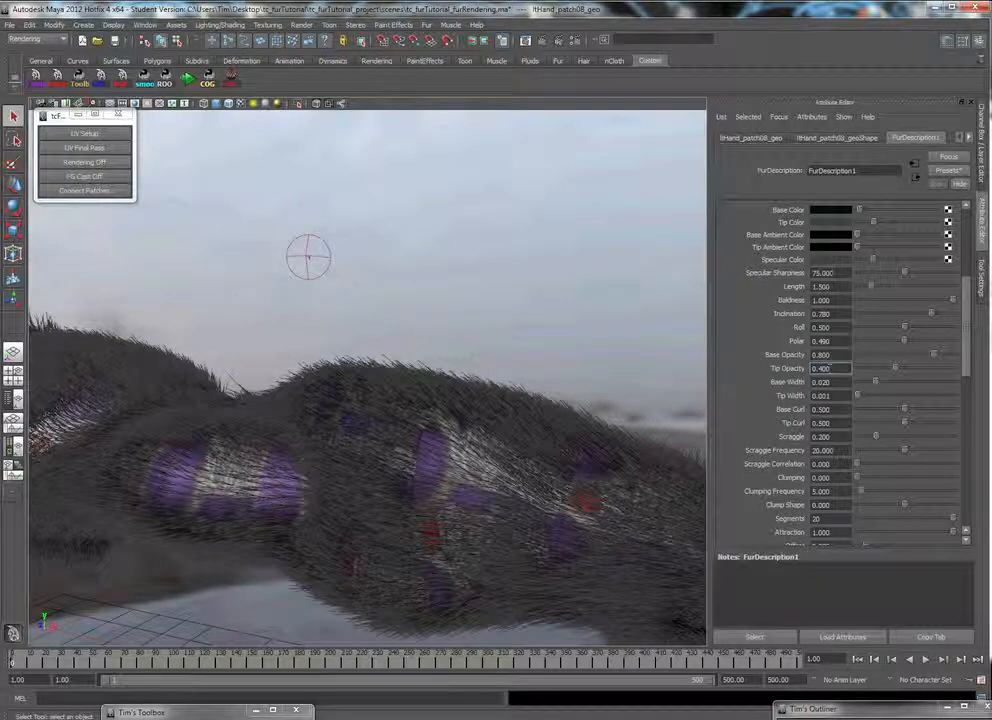
Drag Tip Curl to 0.490 and set Clump Shape to -0.065.
scroll("down", 3)
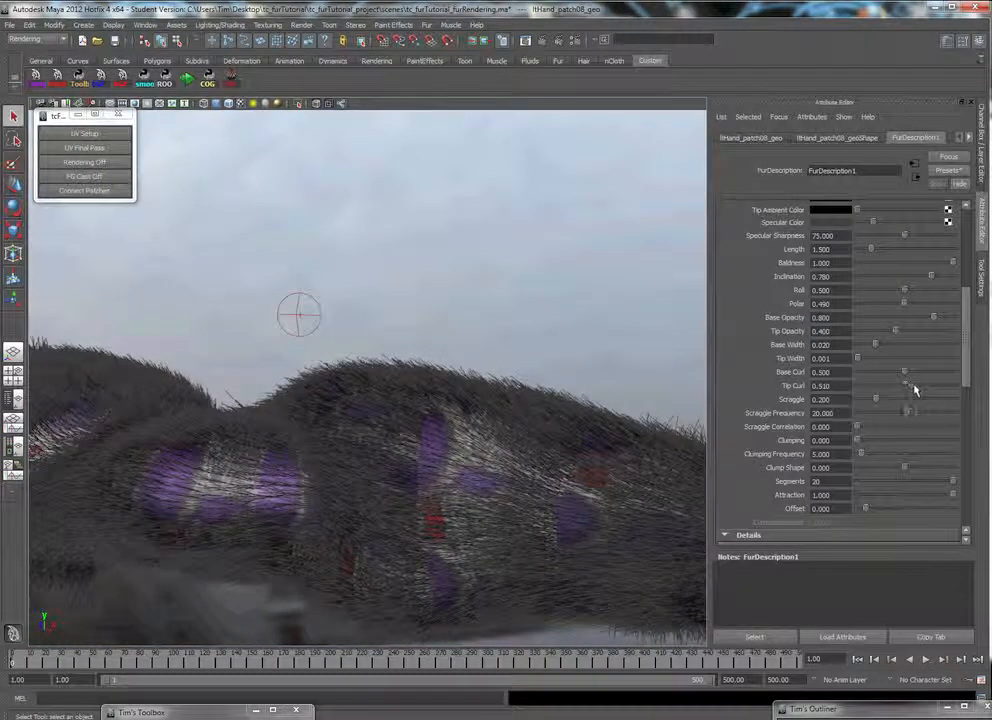
left_click_drag(905, 385, 930, 385)
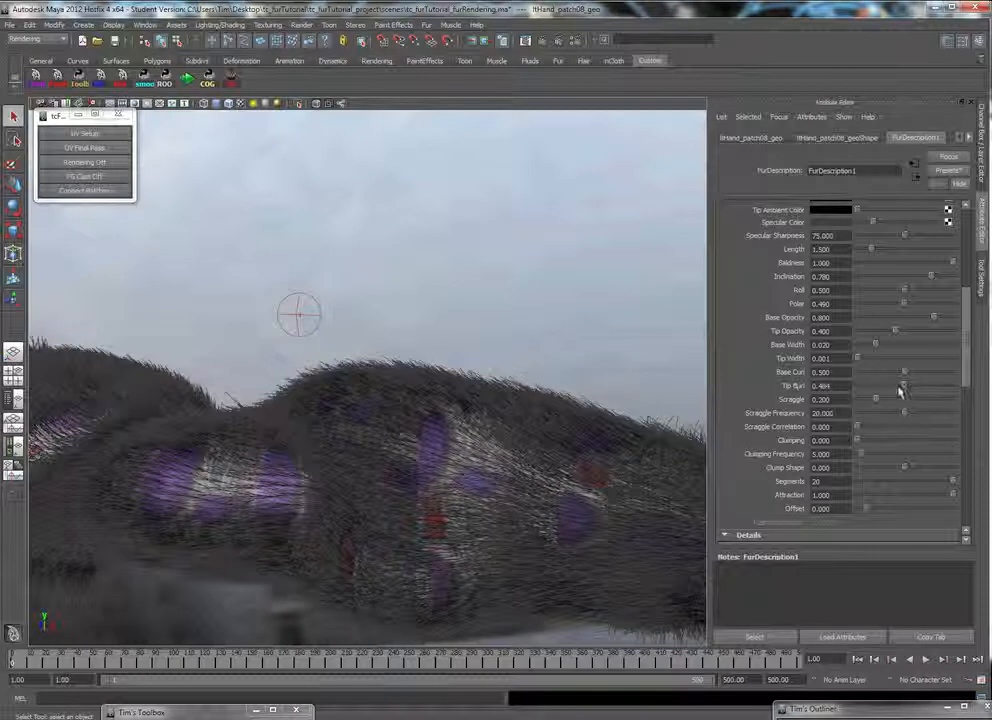
scroll("down", 3)
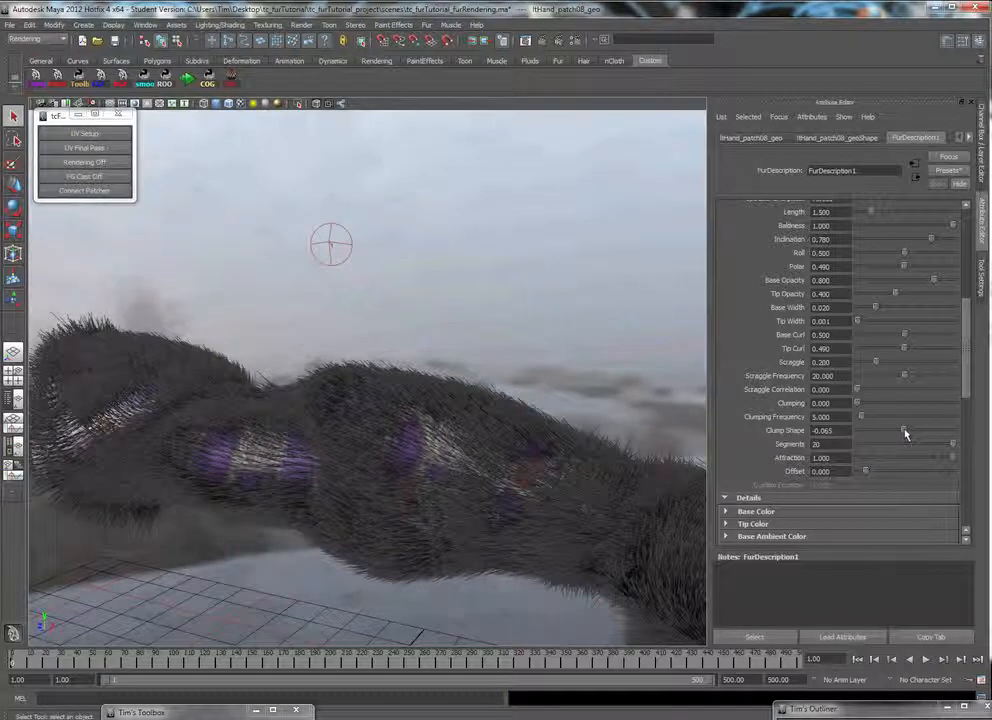
Drag Clumping to 0.432 and adjust Clump Shape until it settles at -6.387.
left_click_drag(858, 403, 885, 405)
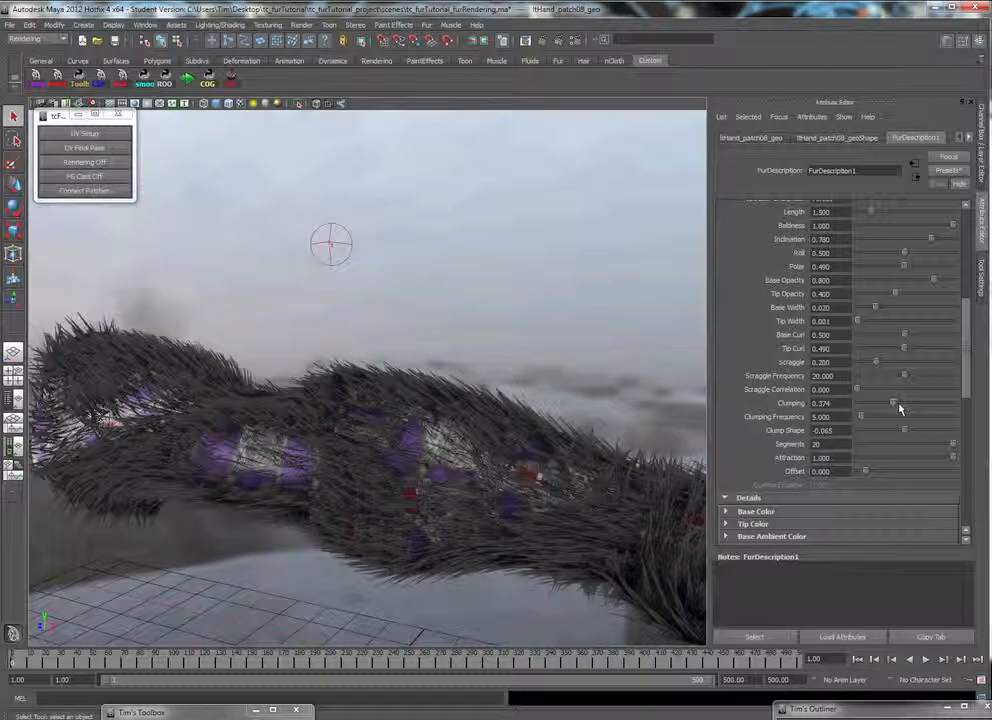
left_click_drag(893, 402, 900, 402)
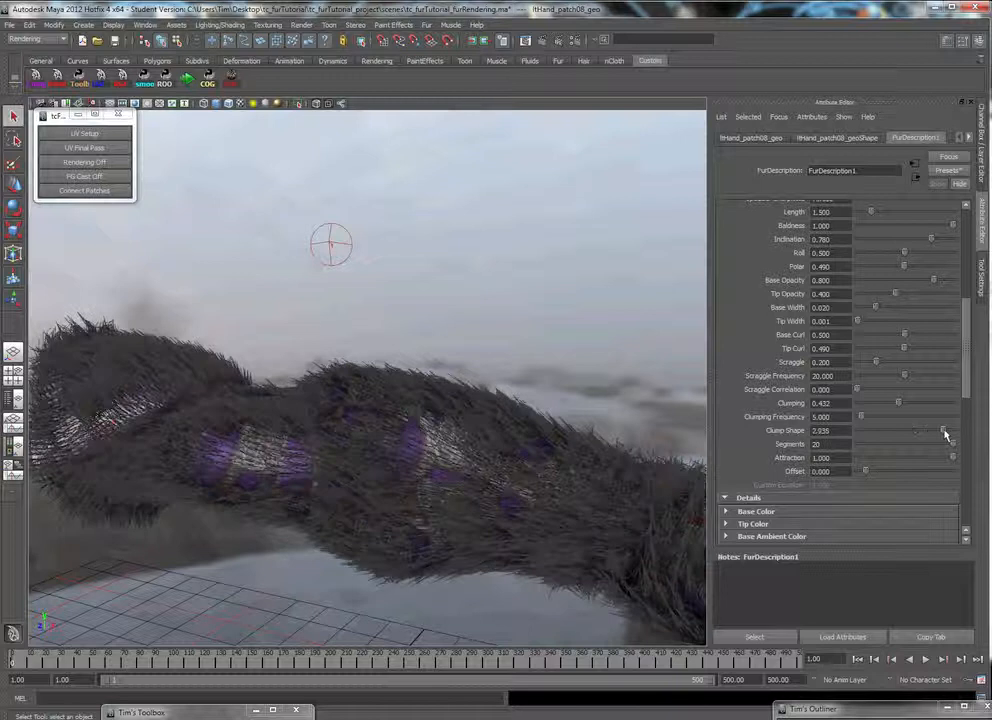
left_click_drag(920, 430, 945, 430)
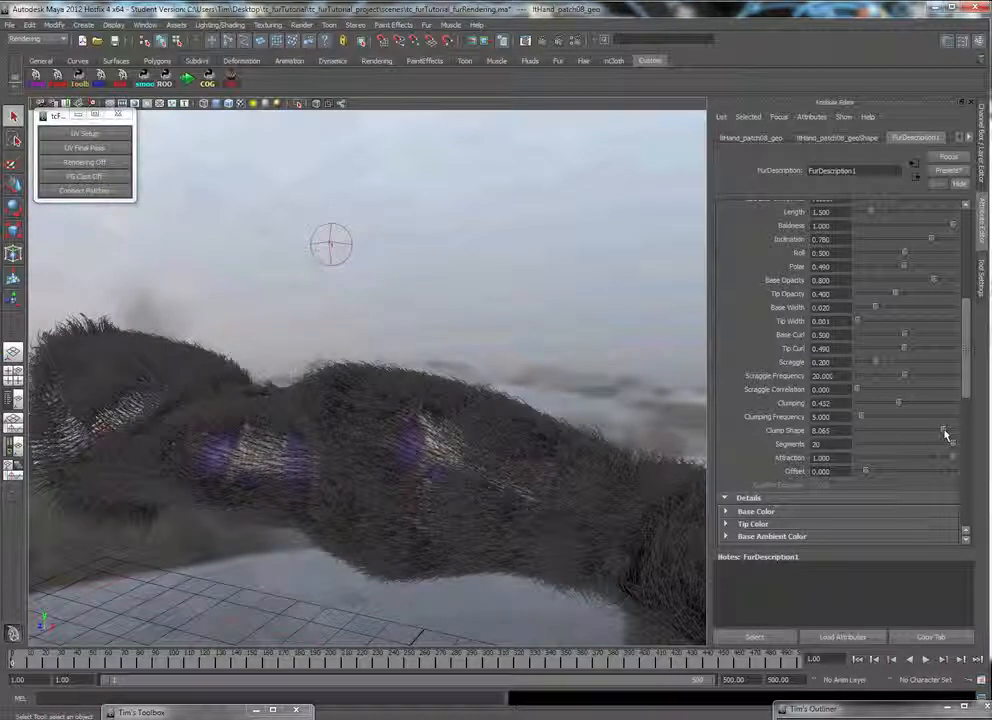
left_click_drag(945, 430, 875, 437)
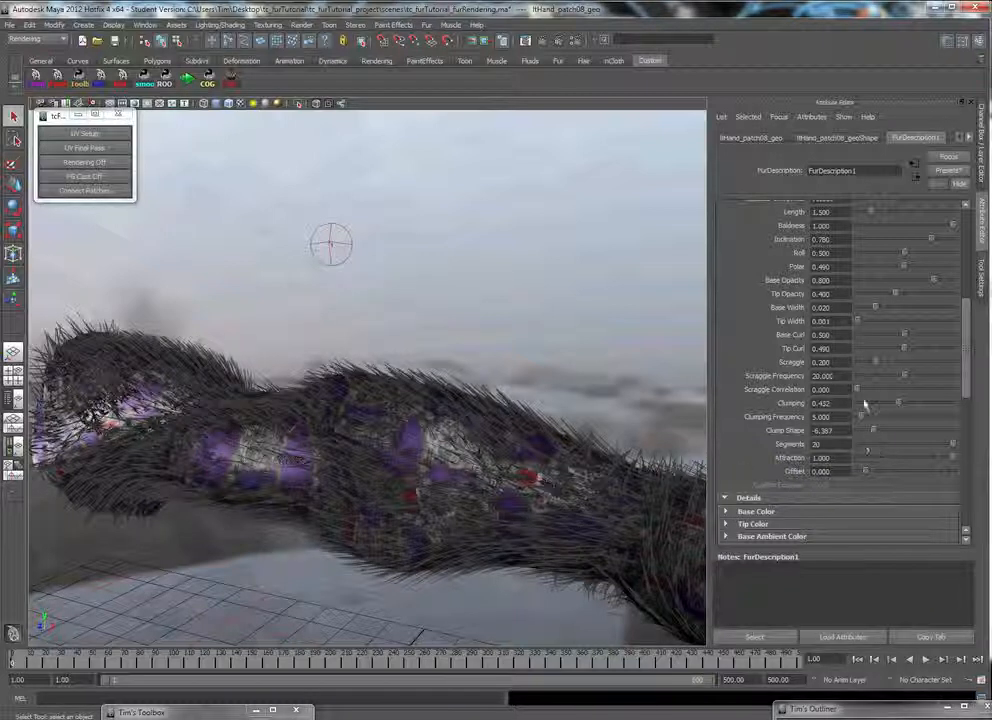
scroll("down", 3)
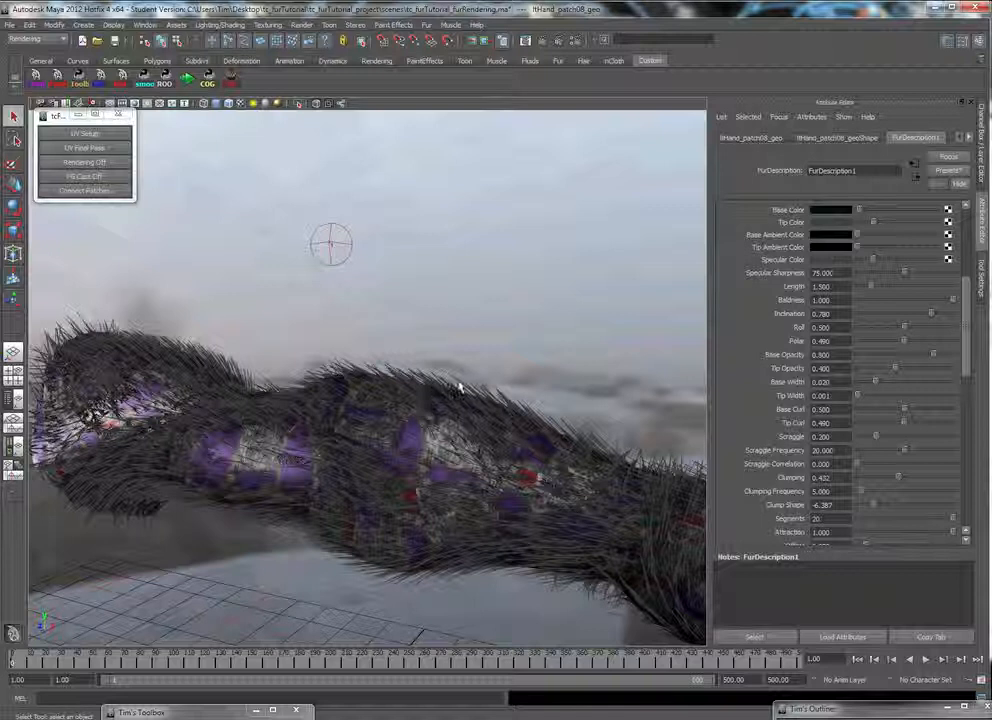
mouse_move(468, 352)
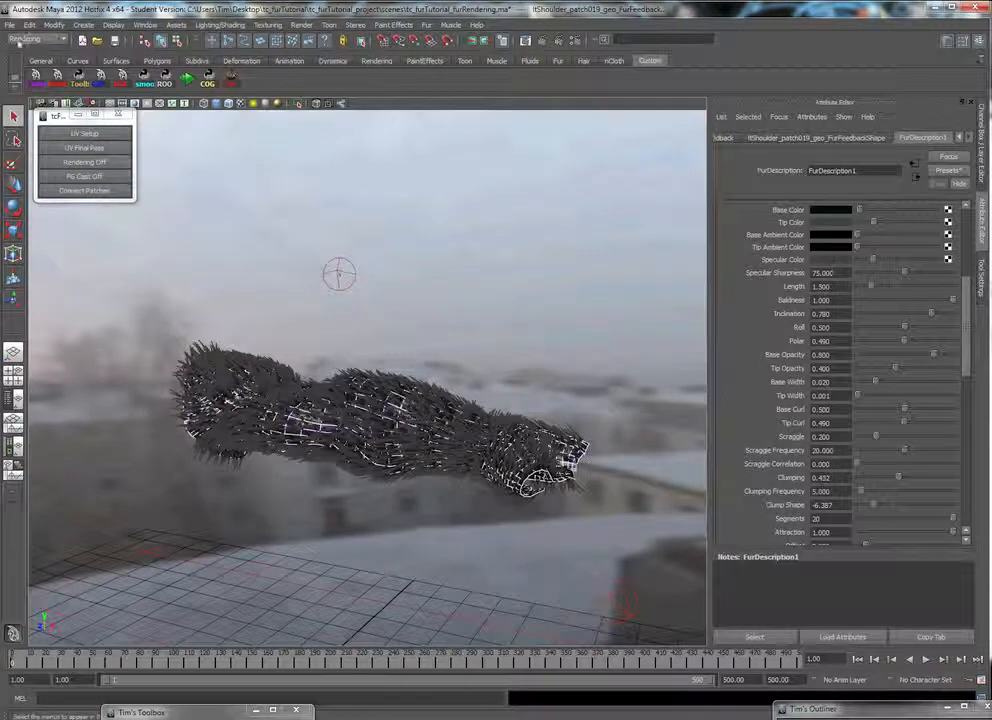
Switch Maya to the Rendering menu set.
left_click(28, 39)
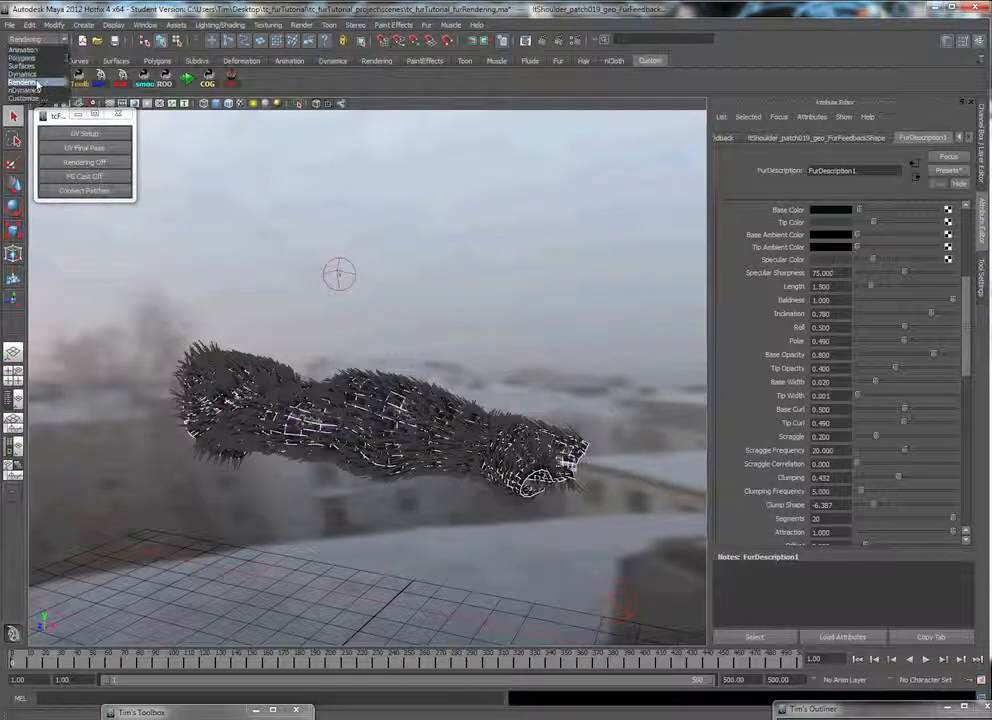
Open Transfer Maps, collapse the target patch list, and add arm_geo as the source mesh.
left_click(216, 24)
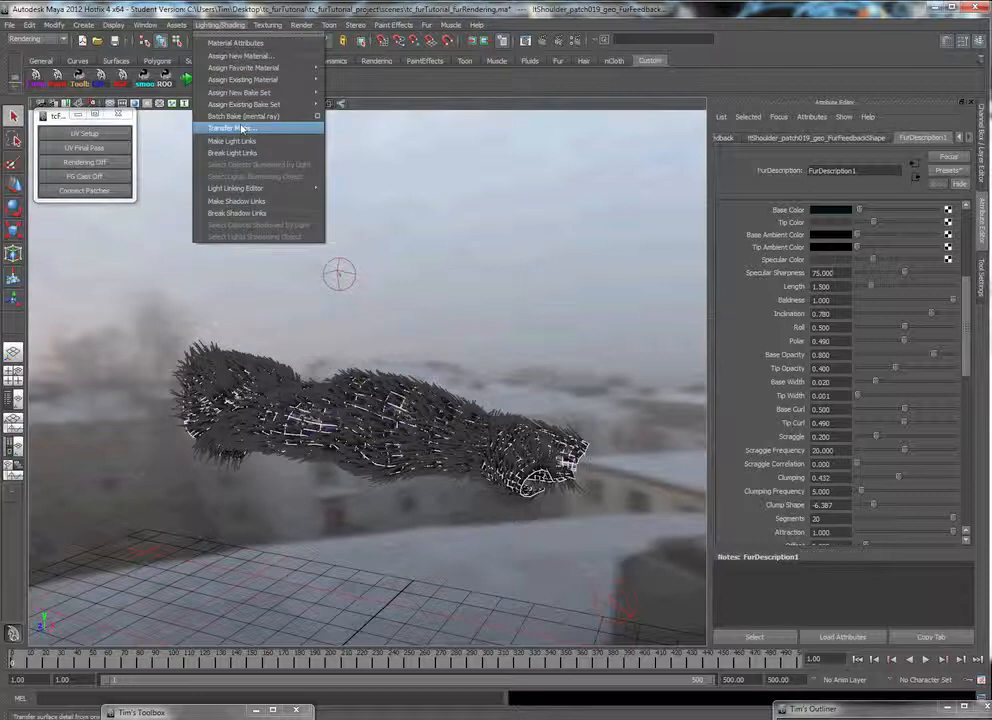
left_click(248, 127)
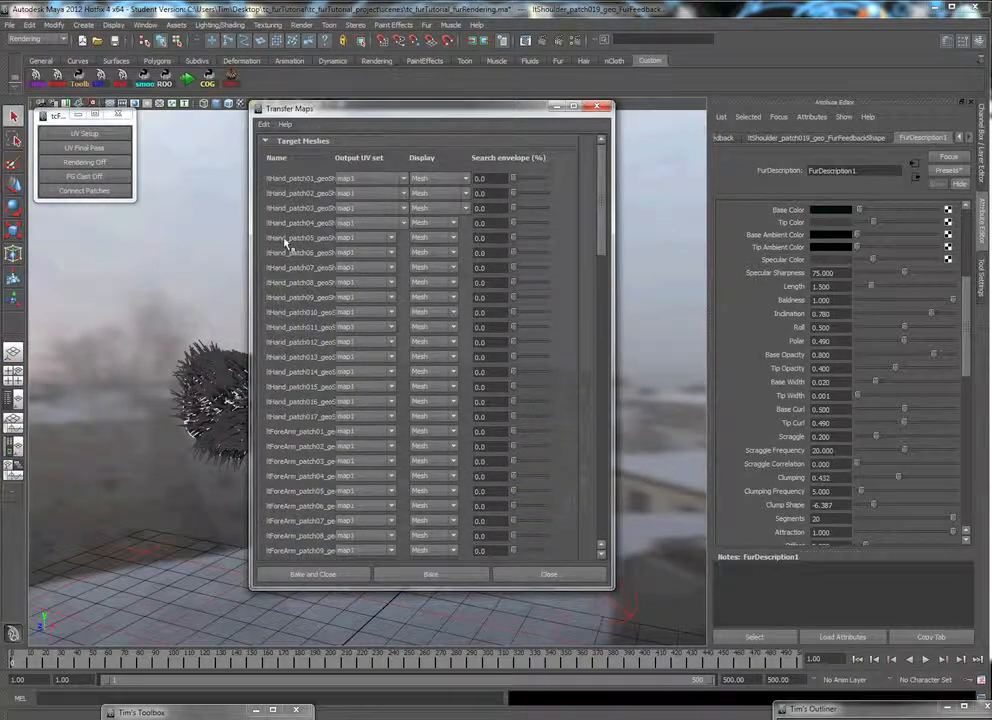
left_click(267, 140)
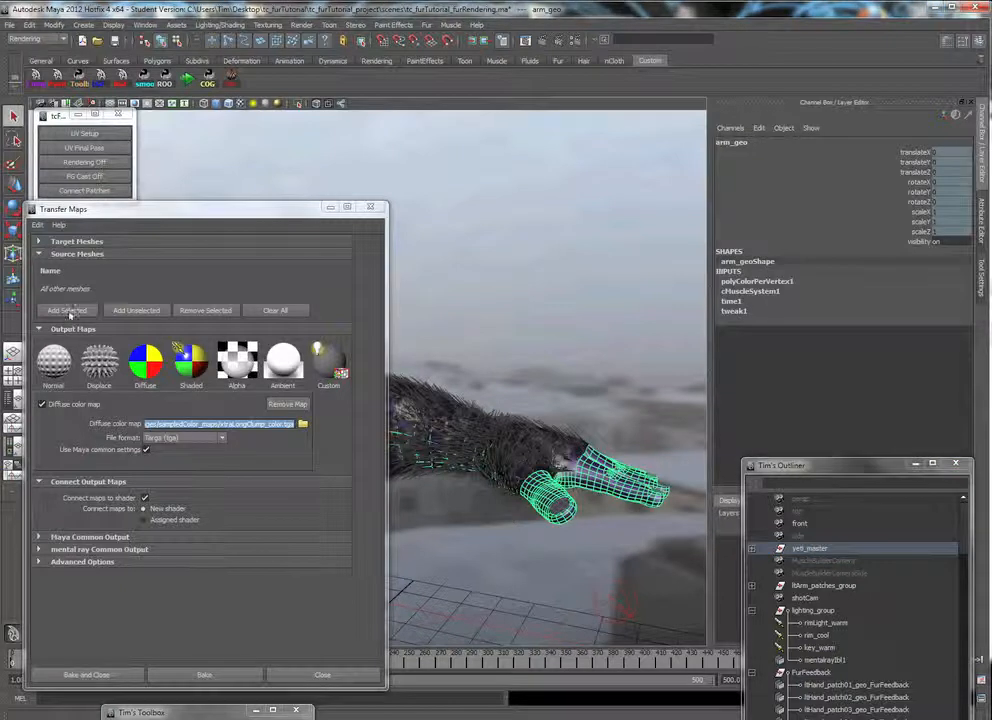
left_click(66, 310)
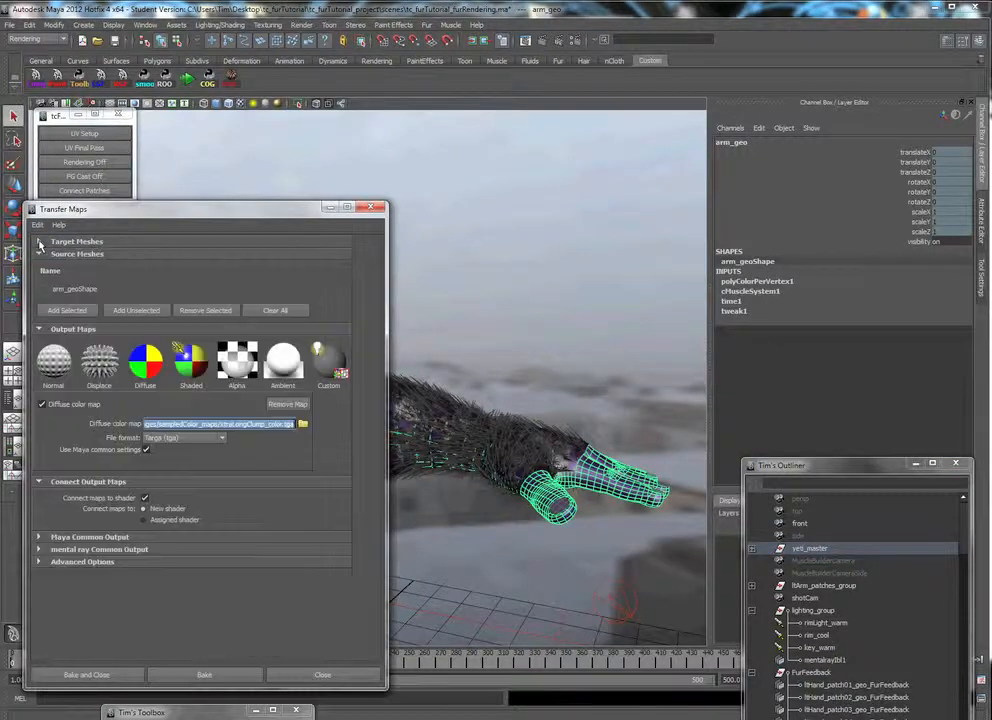
Add a Diffuse output map and bake the arm colour onto the fur patches.
left_click(40, 241)
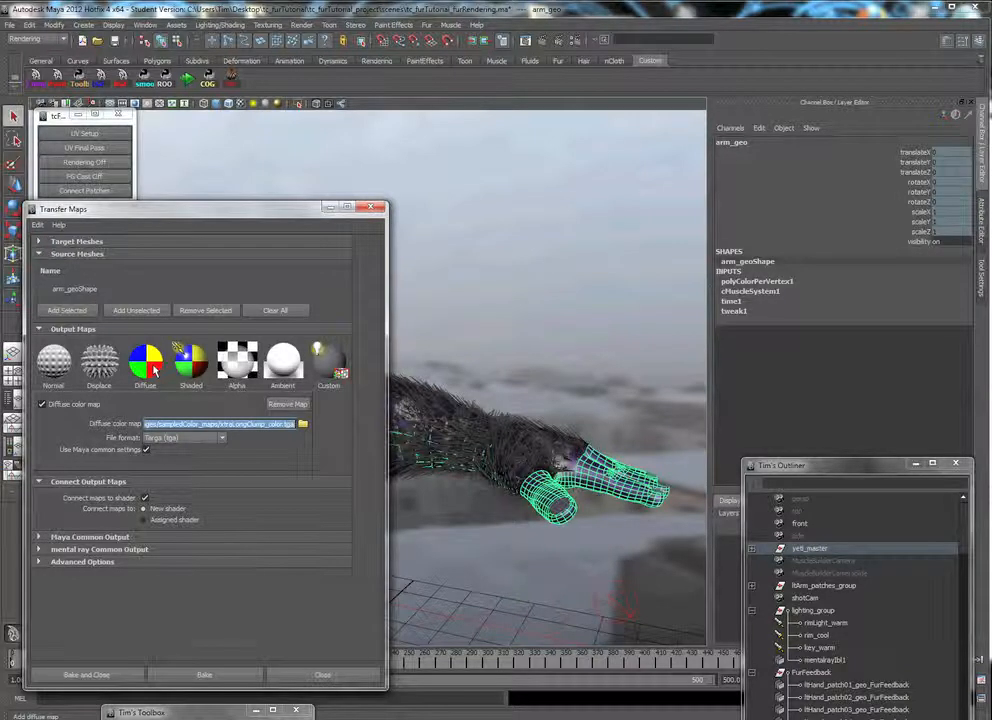
left_click(145, 363)
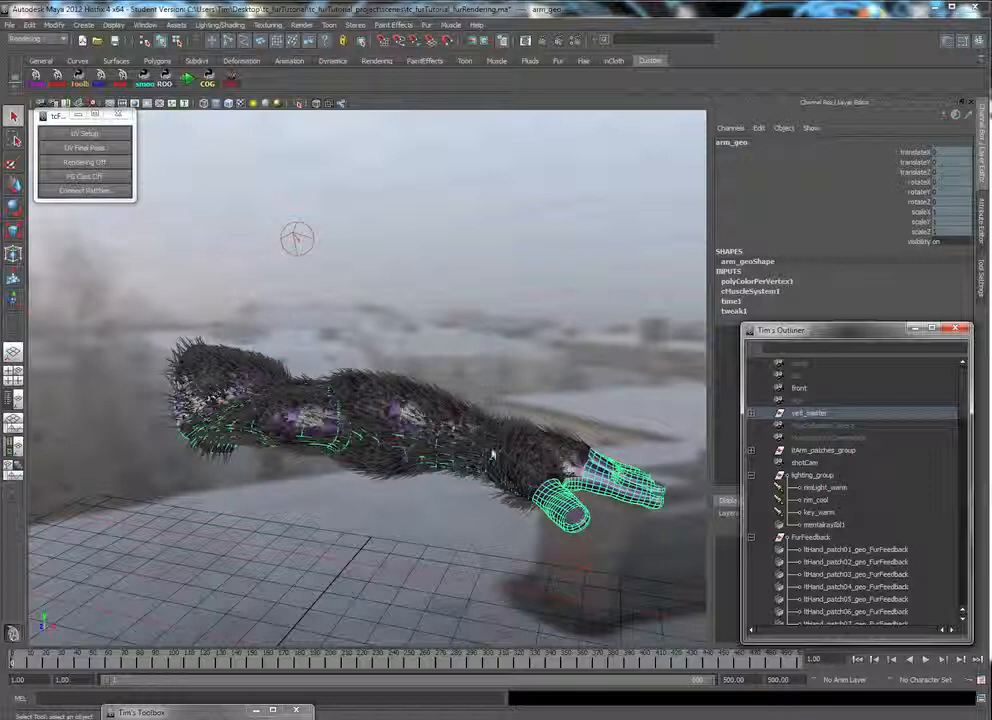
mouse_move(421, 446)
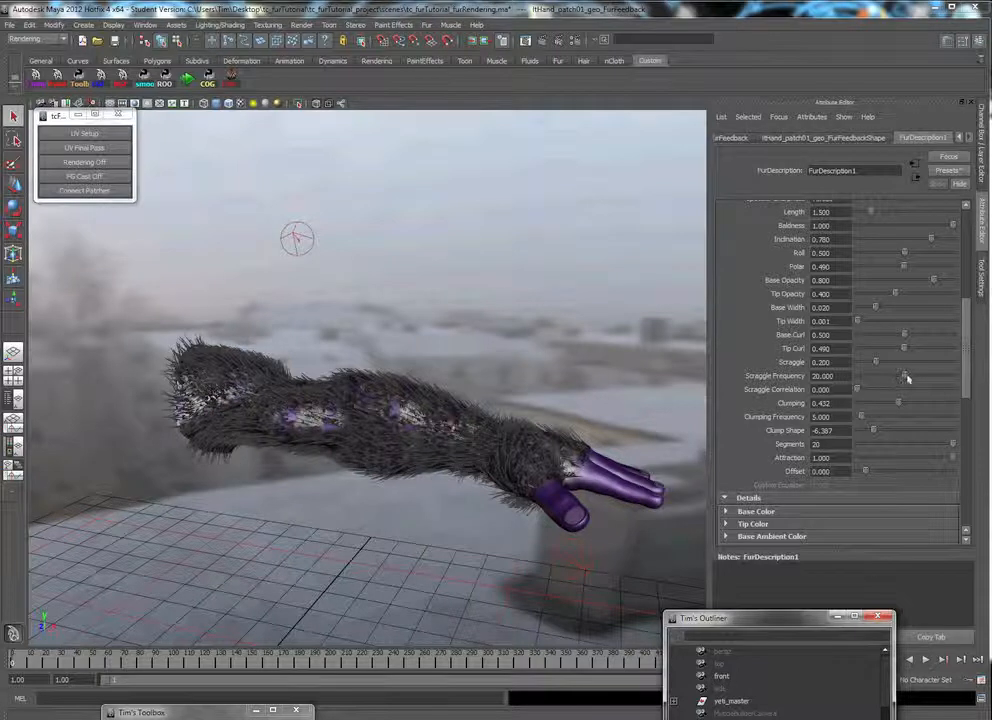
Lower scraggle frequency, set clumping 0.239, clump shape 0.71 and clumping frequency 5.806.
left_click_drag(905, 389, 895, 389)
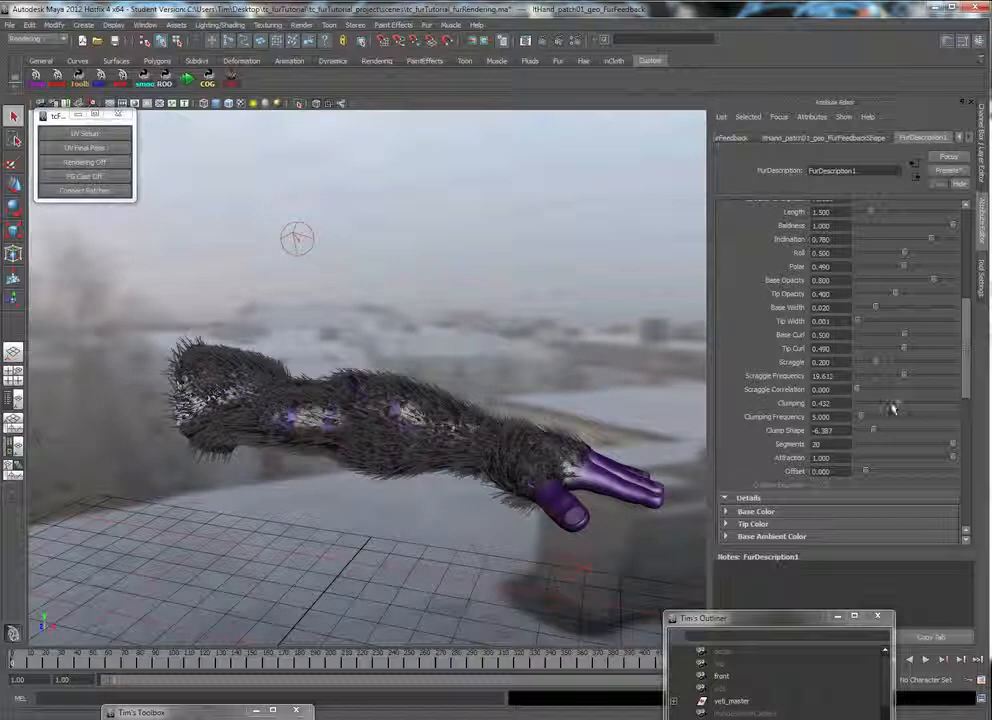
left_click_drag(890, 408, 875, 408)
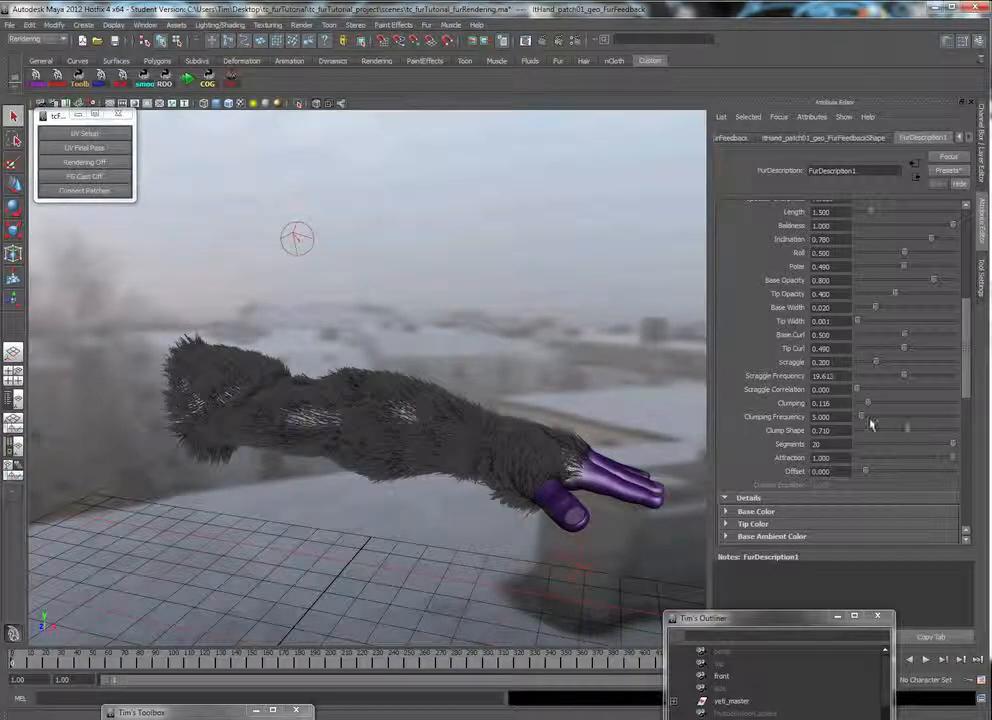
left_click_drag(862, 416, 868, 416)
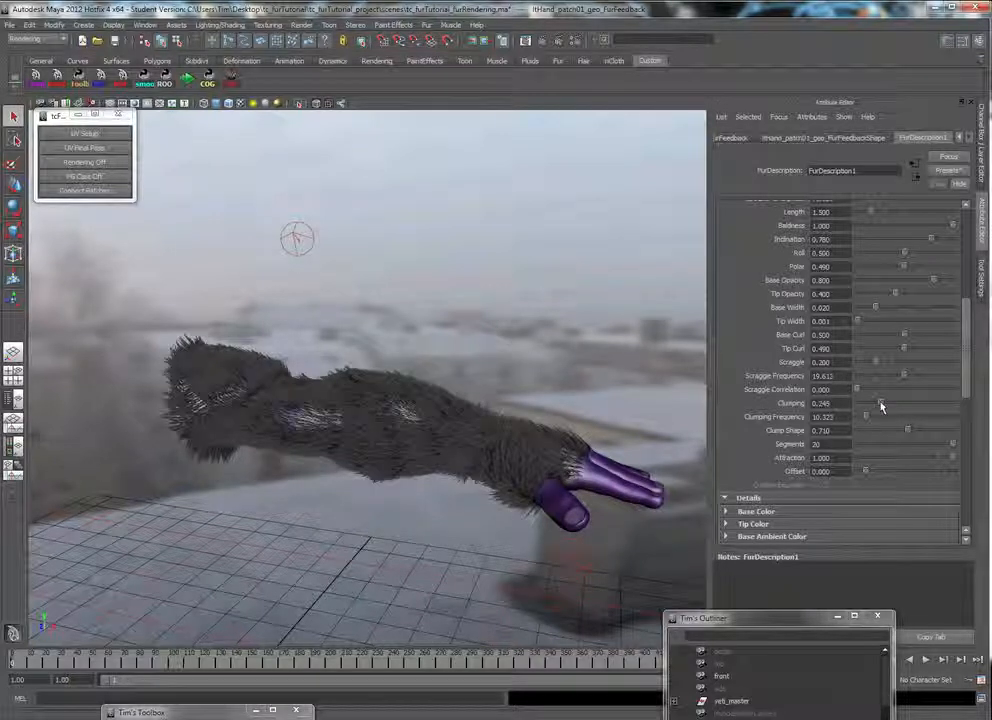
left_click_drag(880, 417, 862, 417)
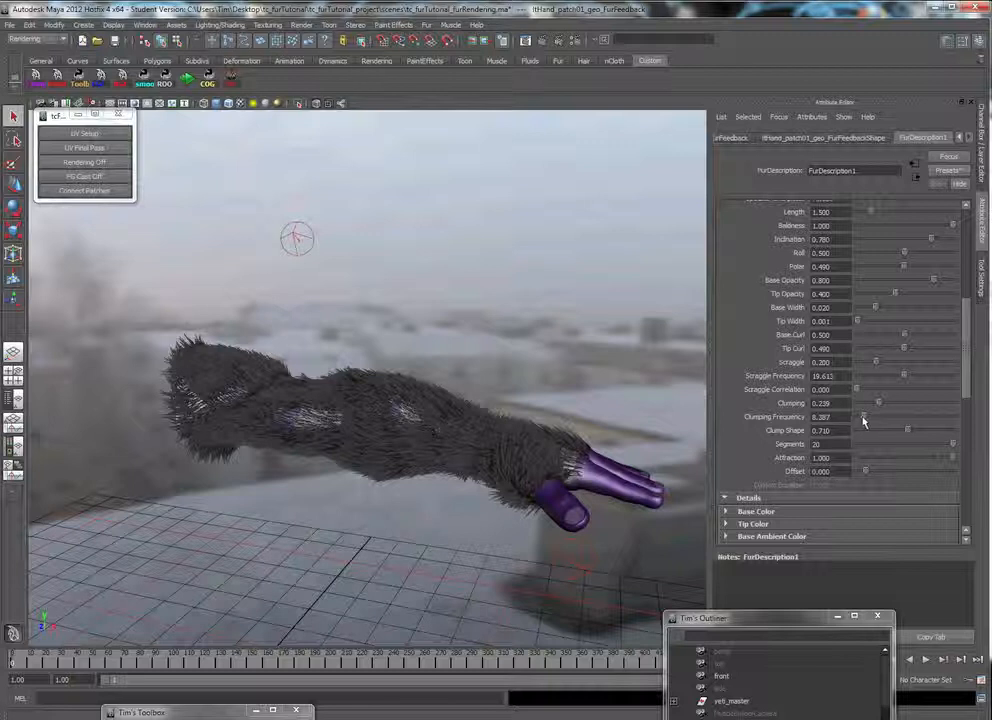
left_click_drag(863, 416, 880, 416)
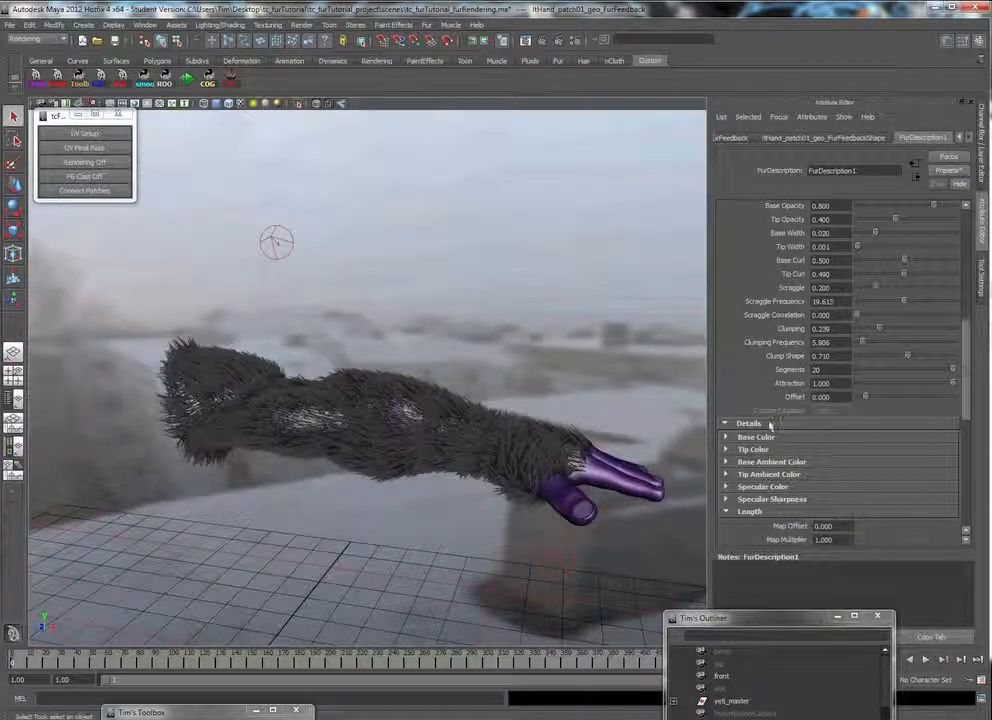
Select ltHand_patch08_geo and view it alone with Isolate Select.
scroll("down", 3)
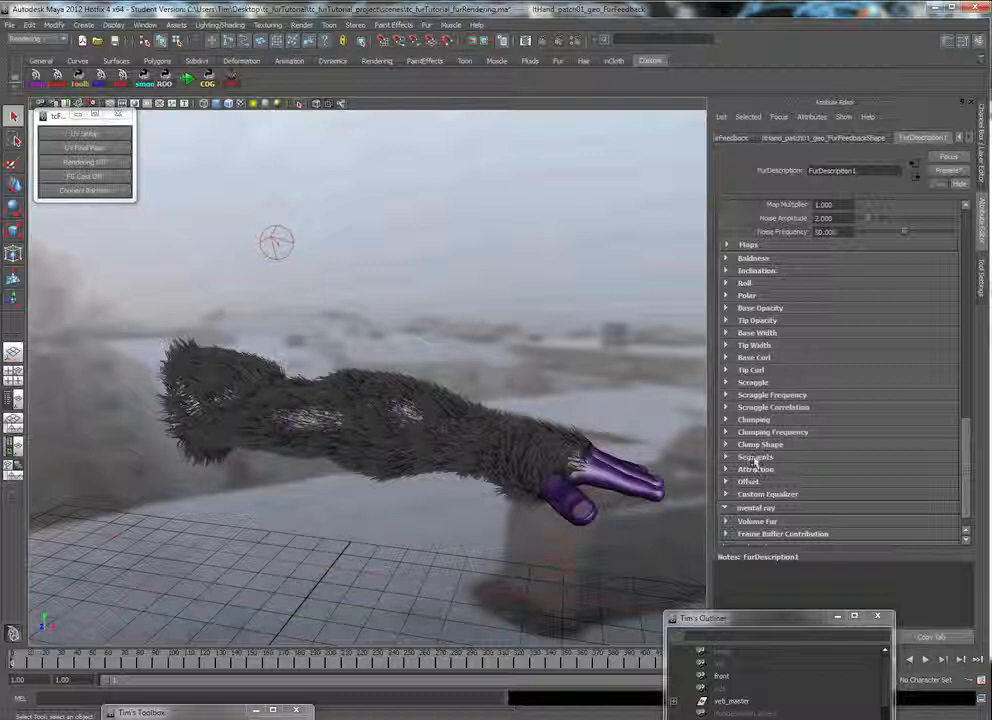
left_click(760, 444)
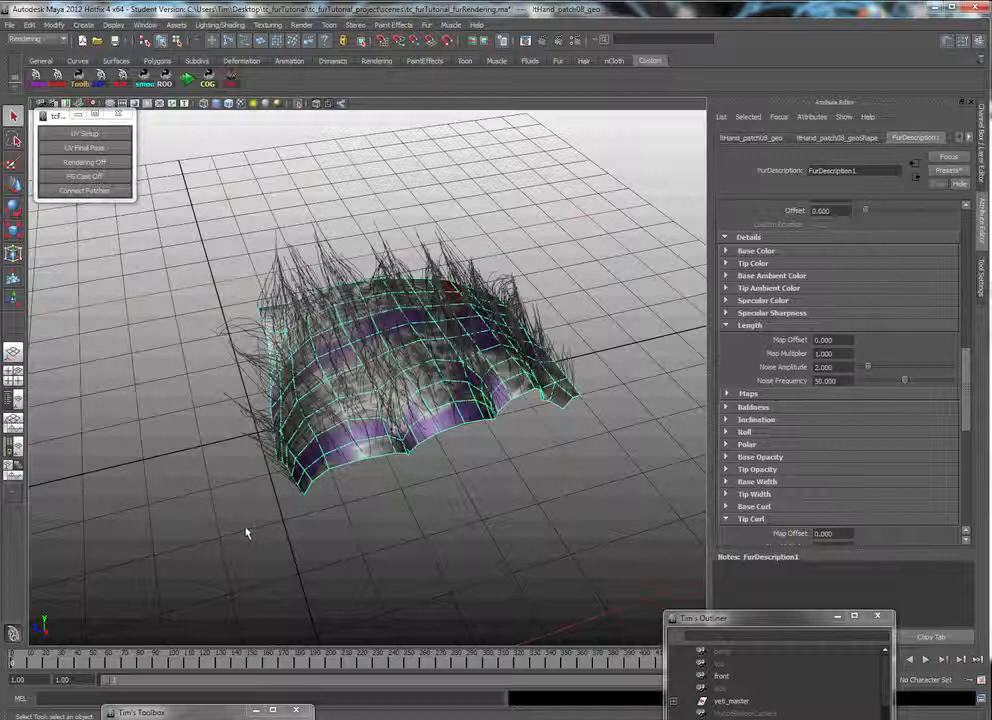
Open the Fur menu for the isolated hand patch.
left_click(429, 25)
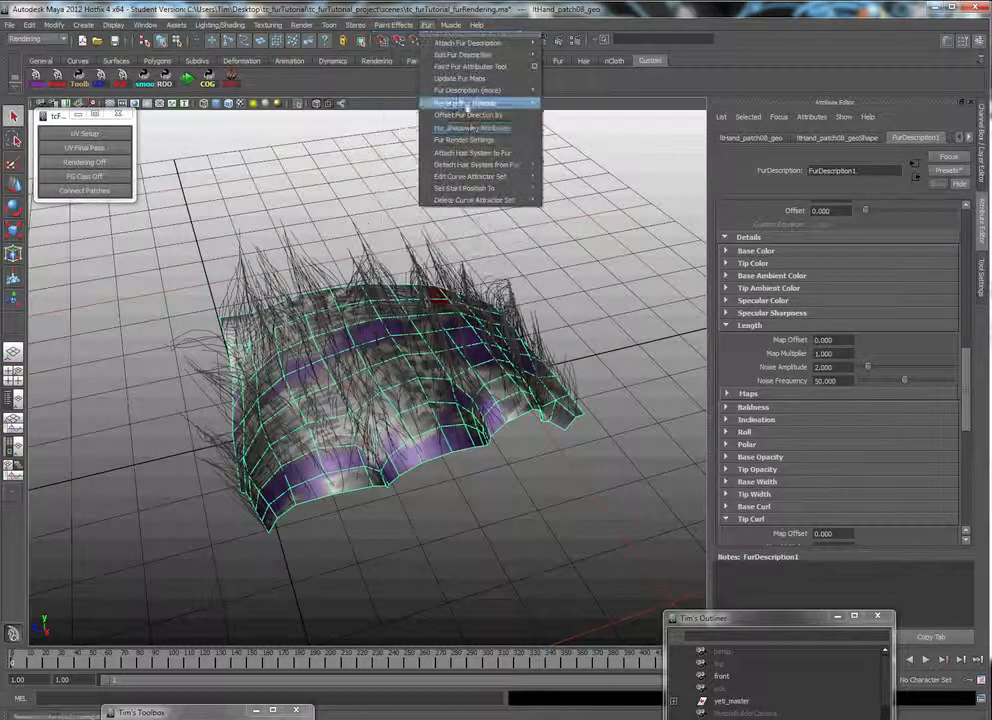
mouse_move(470, 66)
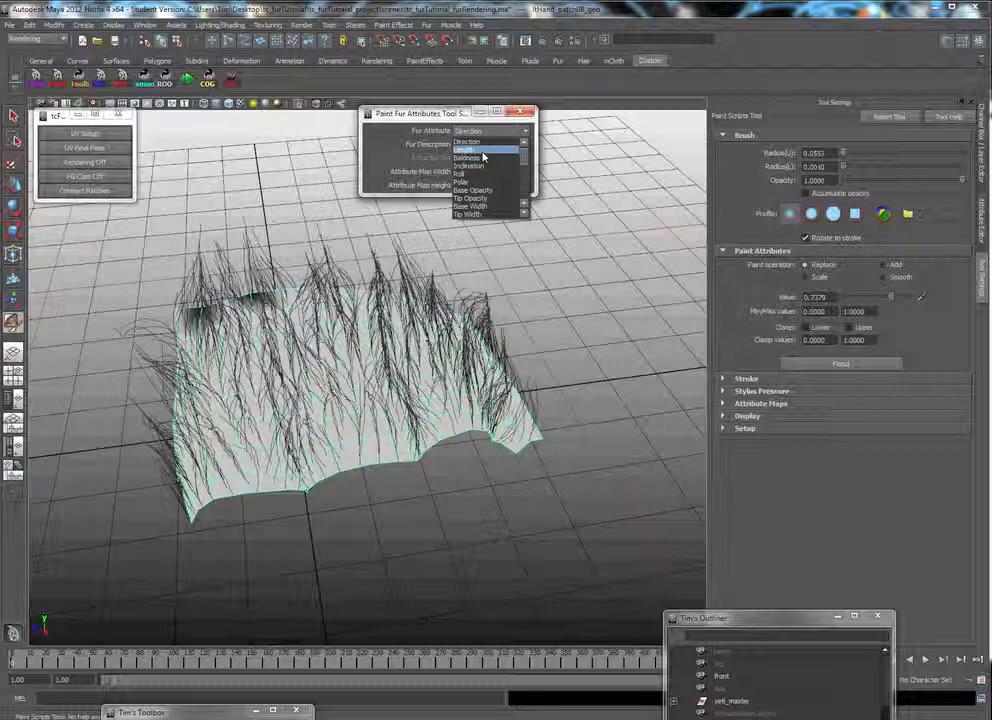
Paint length 0 along the patch edges, smooth it, then select Baldness.
left_click(465, 153)
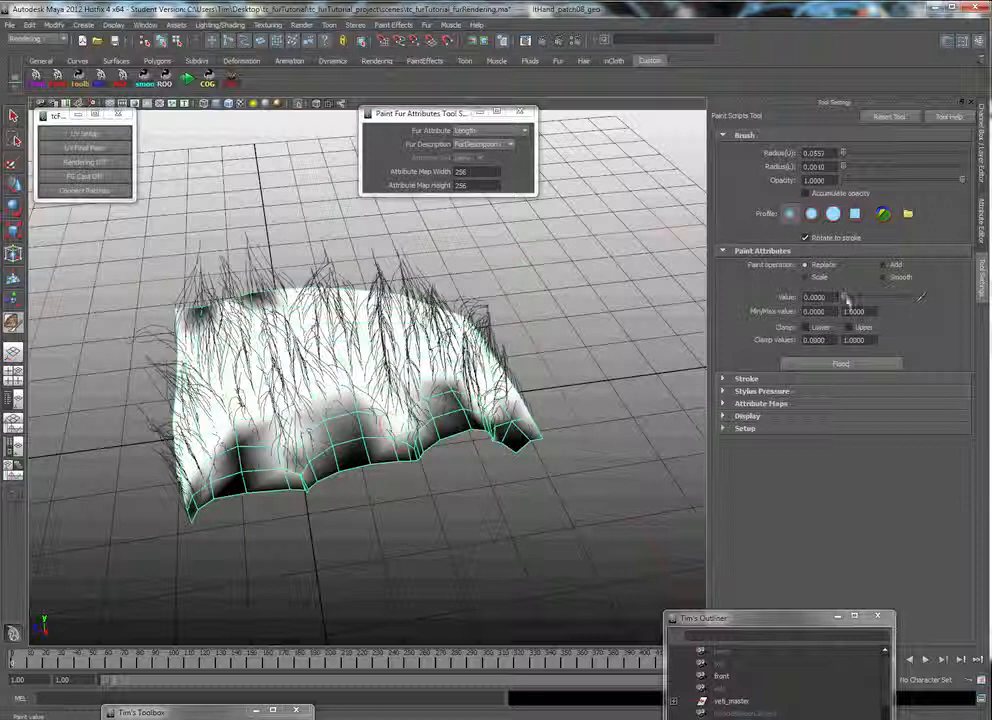
left_click(841, 363)
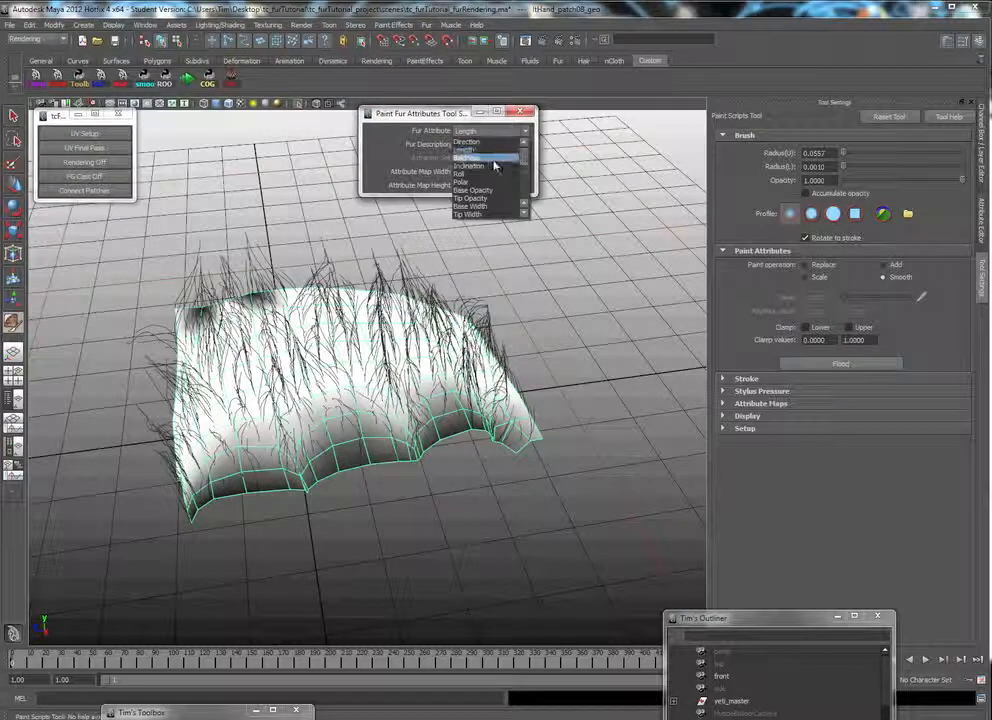
left_click(485, 159)
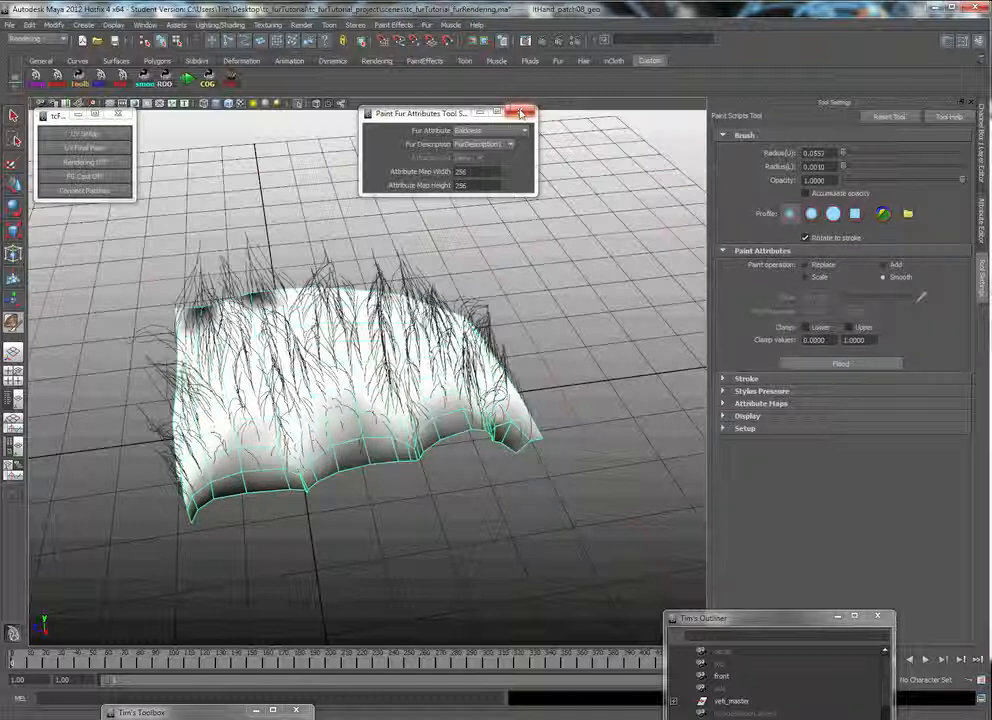
Close Paint Fur Attributes and scroll to FurDescription1's clumping attributes on the whole arm.
left_click(535, 100)
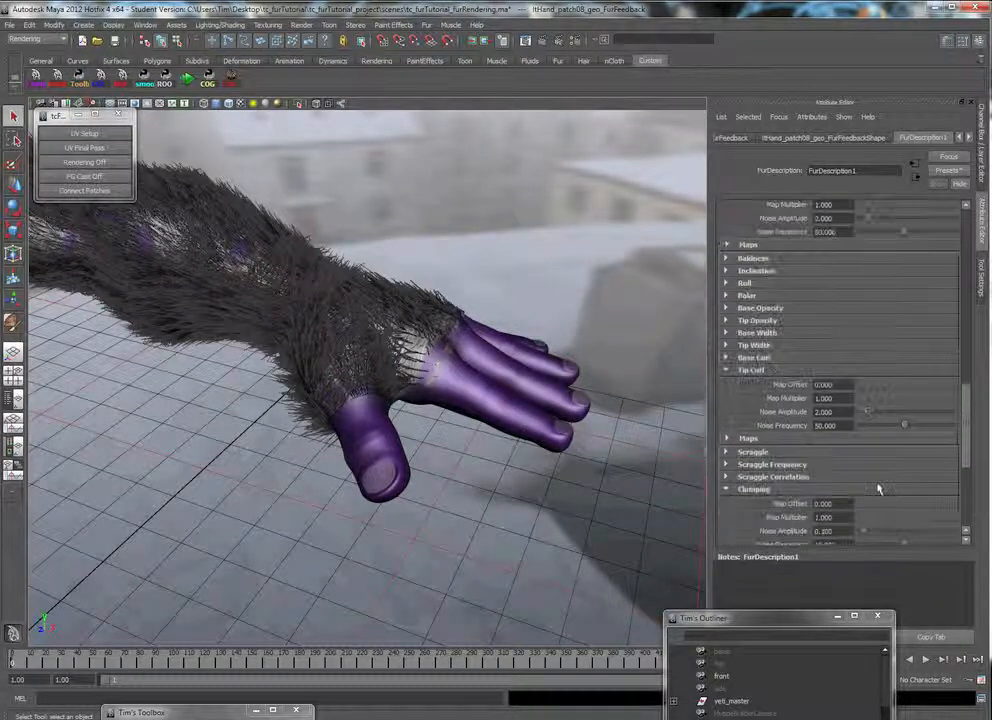
scroll("down", 3)
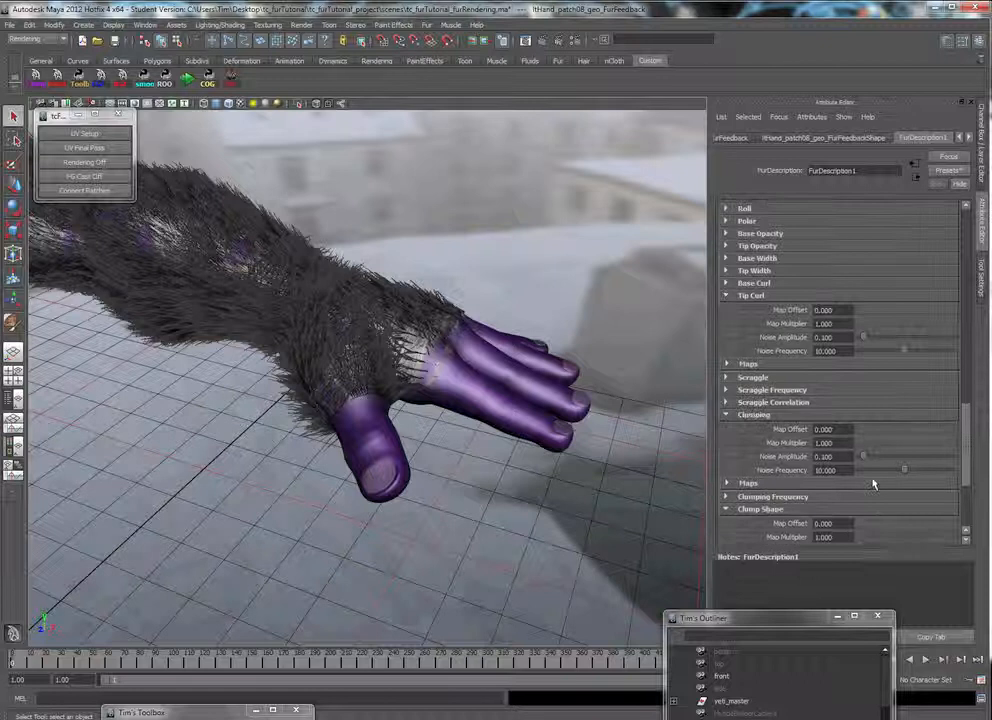
scroll("down", 3)
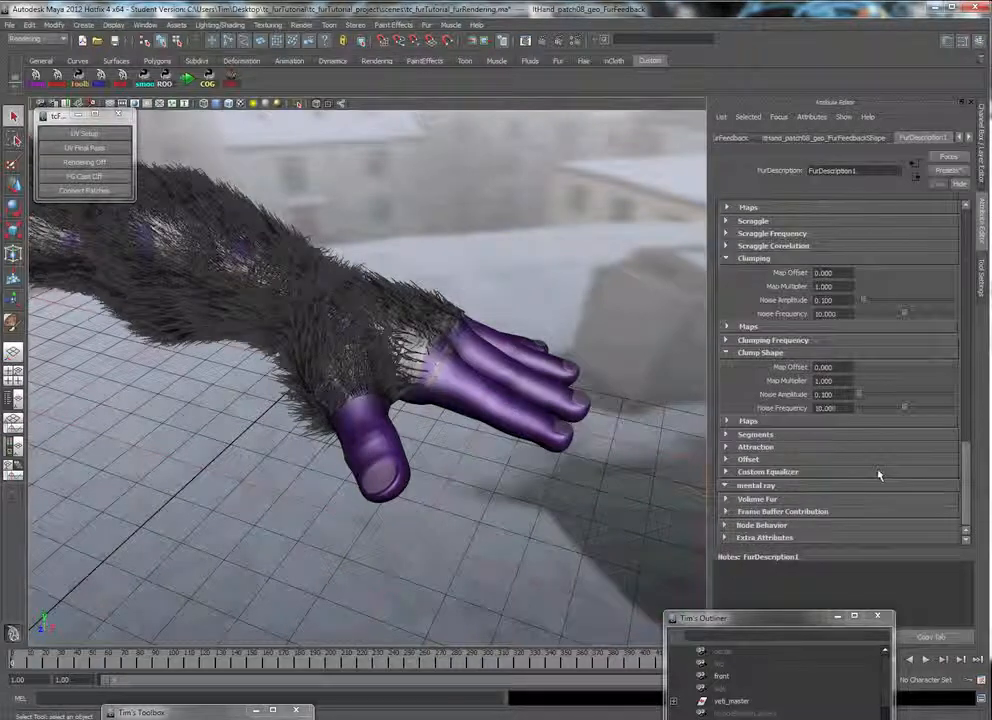